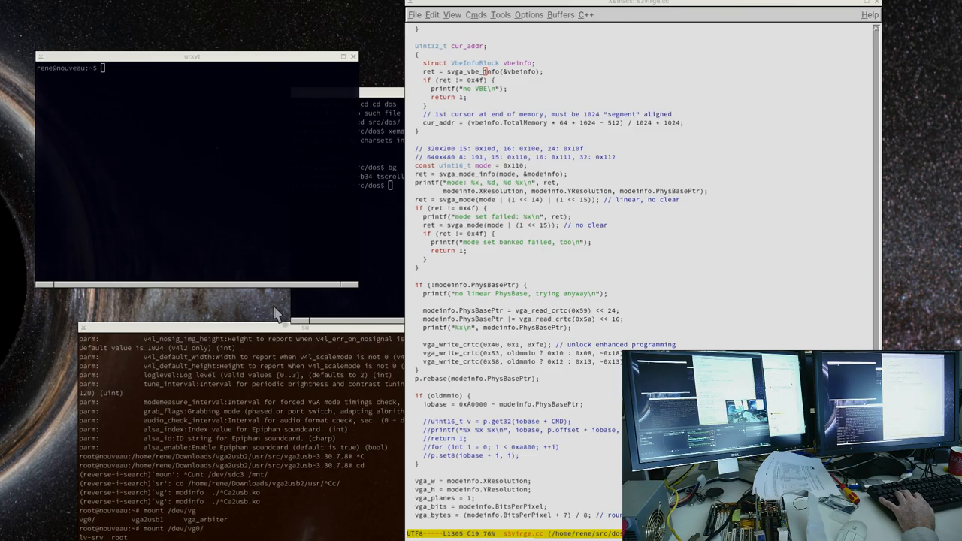
# Step: Change to the Downloads directory in xterm to launch the test build in DOSBox
pyautogui.write('cd Dw')
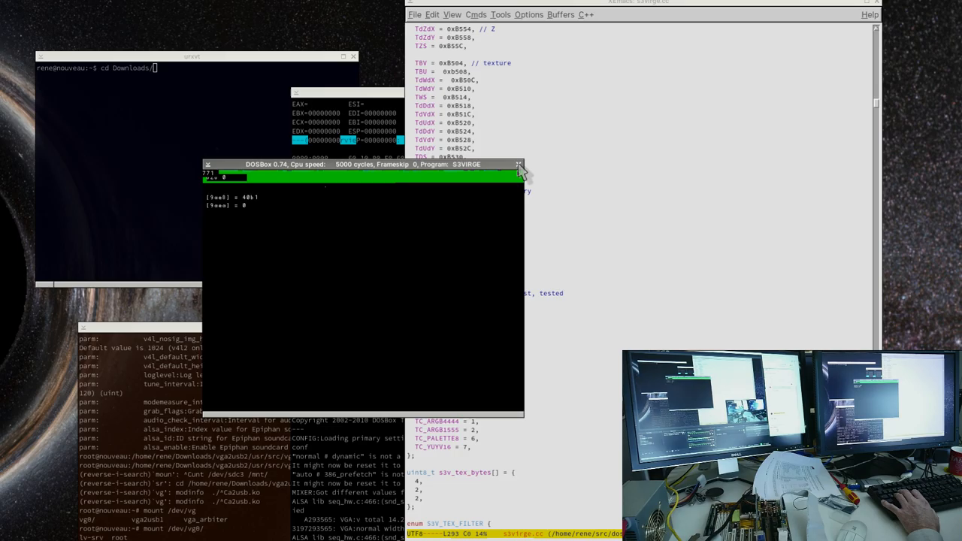
pyautogui.click(519, 163)
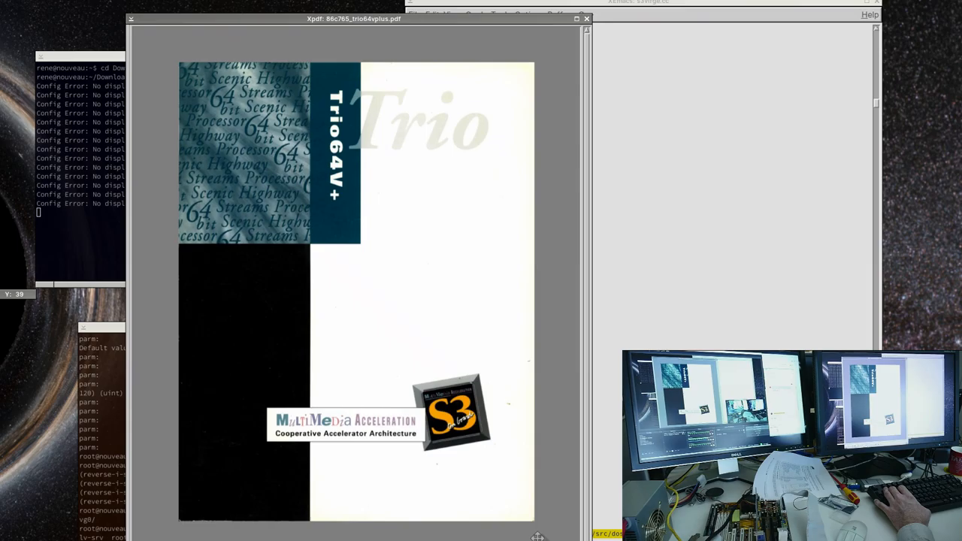
# Step: Scroll past the Trio64V+ datasheet cover page to the List of Tables
pyautogui.scroll(-3)
pyautogui.write('mmio')
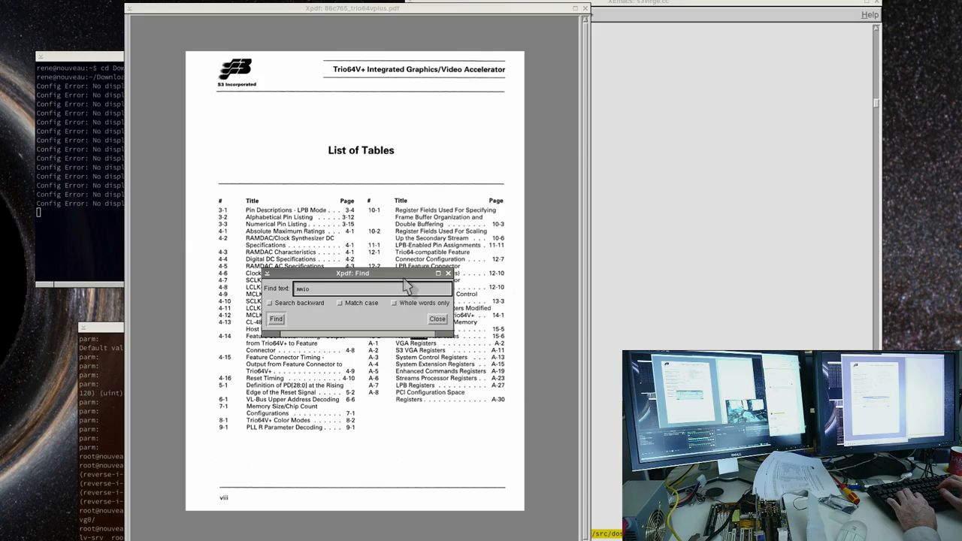
# Step: Step through four MMIO hits to land on section 15.3.2 New MMIO, page 15-6
pyautogui.click(277, 318)
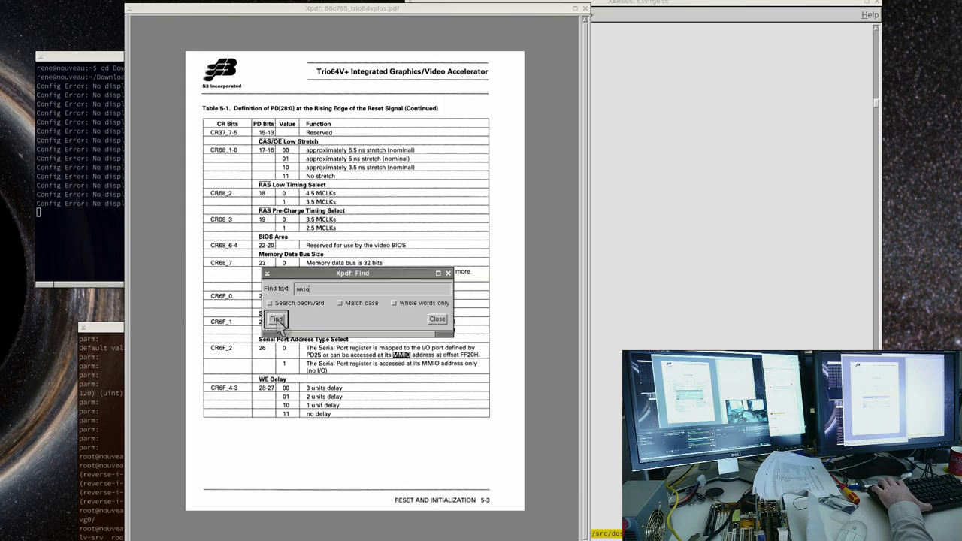
pyautogui.click(277, 318)
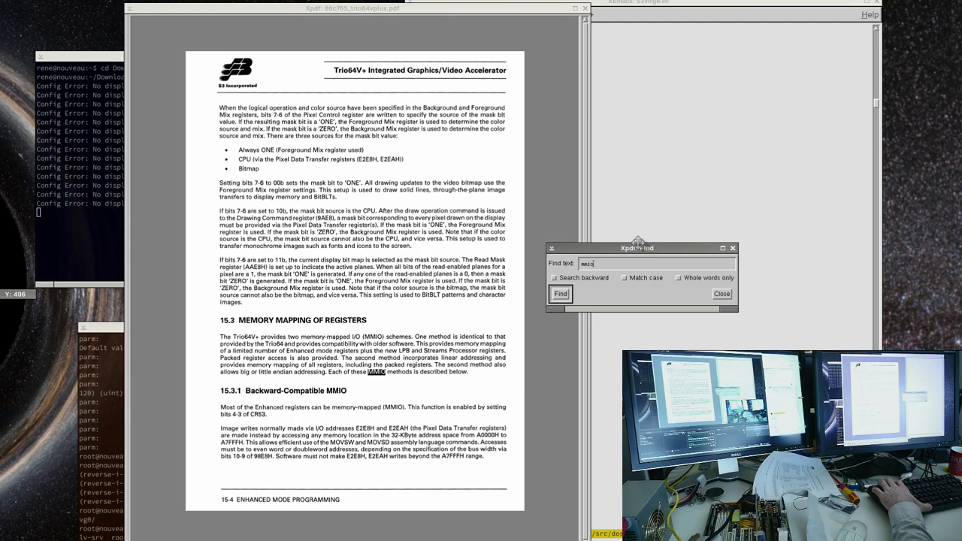
pyautogui.click(559, 293)
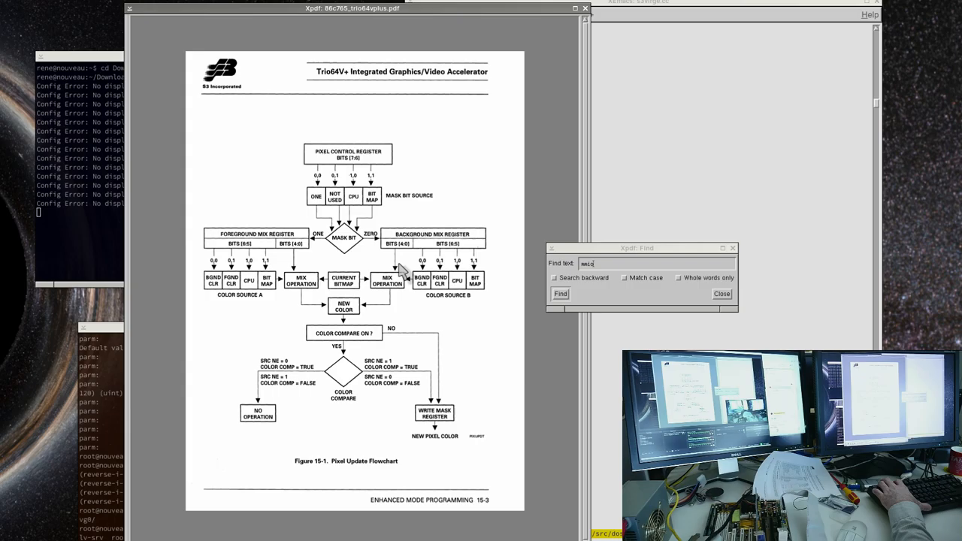
pyautogui.click(559, 293)
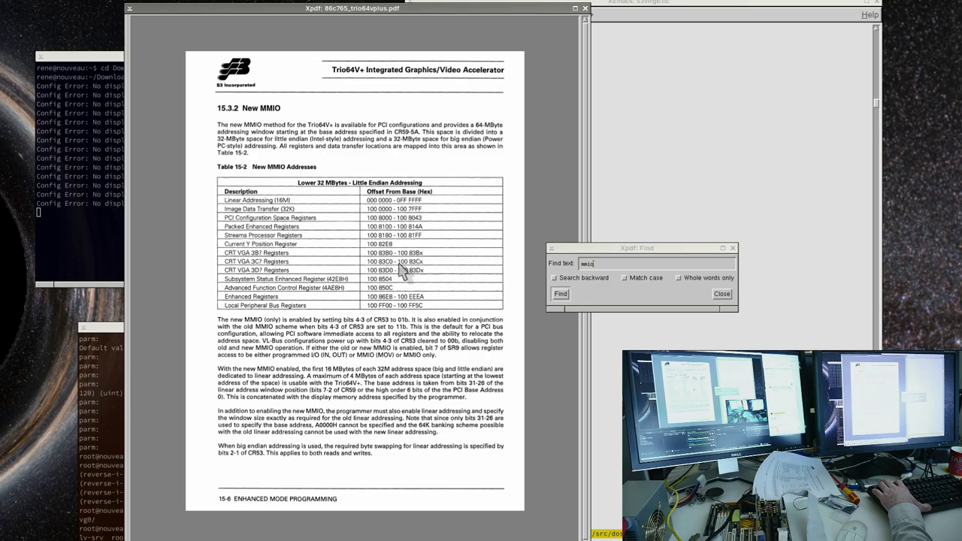
pyautogui.moveTo(270, 153)
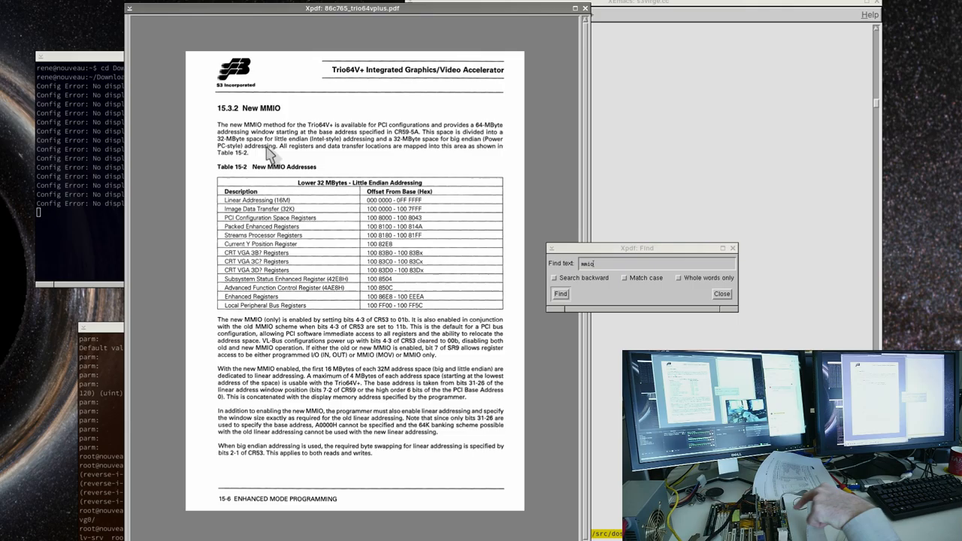
pyautogui.moveTo(352, 86)
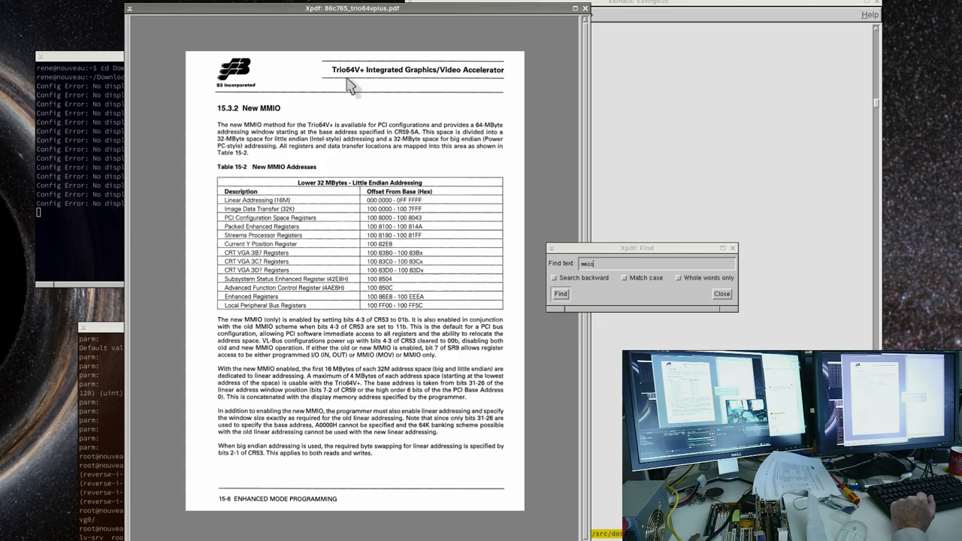
pyautogui.moveTo(733, 253)
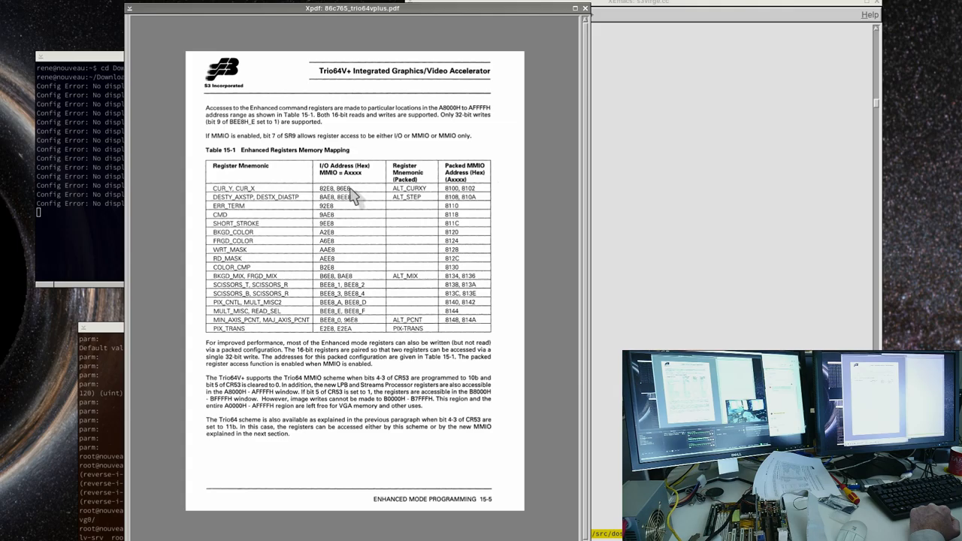
pyautogui.moveTo(209, 173)
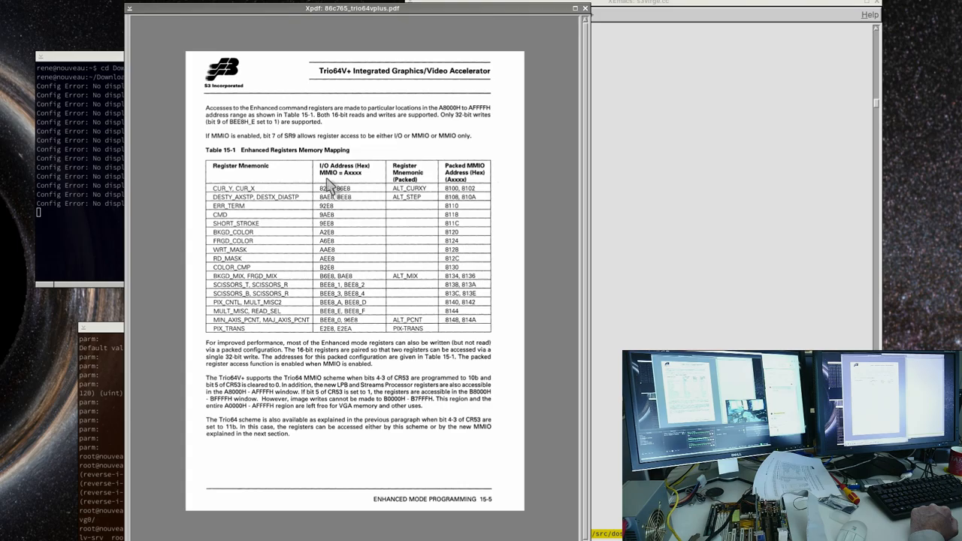
pyautogui.moveTo(333, 175)
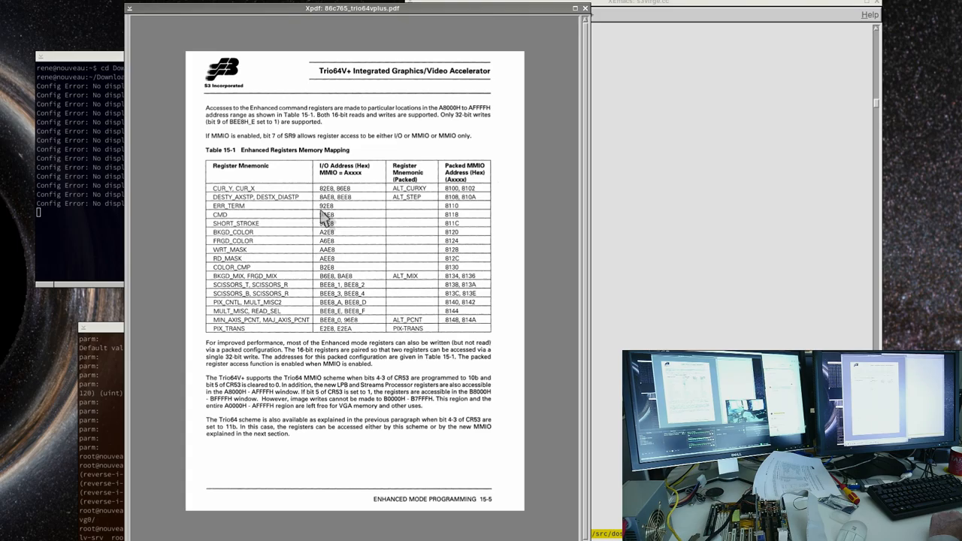
pyautogui.moveTo(329, 216)
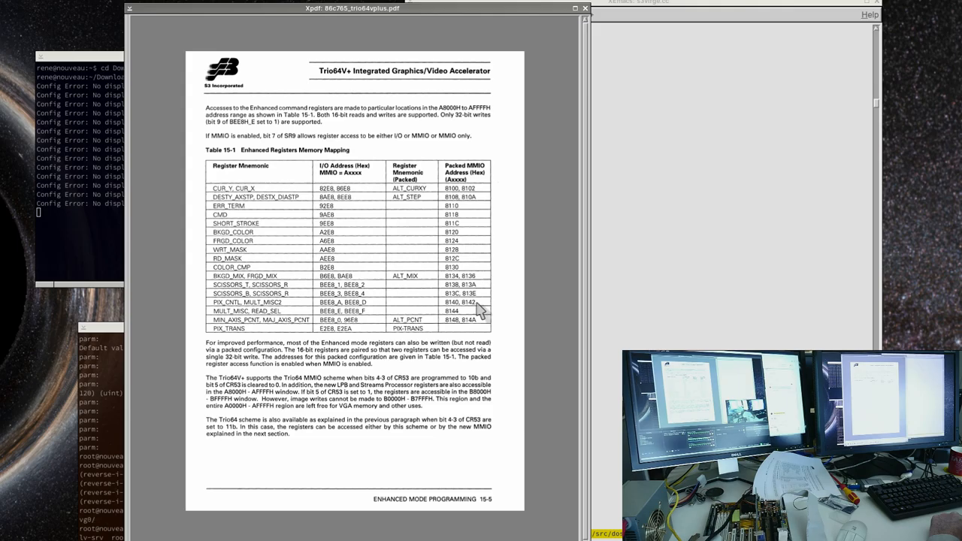
pyautogui.moveTo(345, 84)
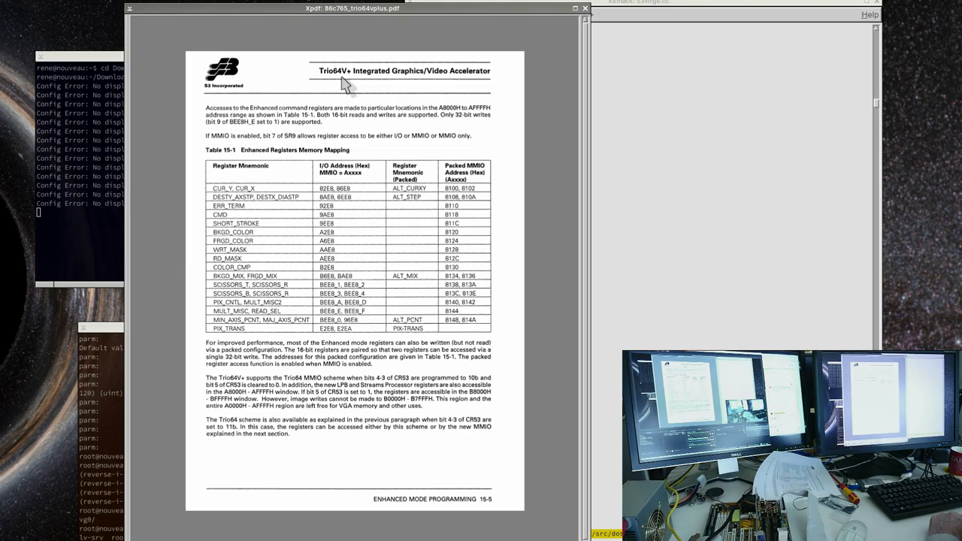
pyautogui.moveTo(345, 177)
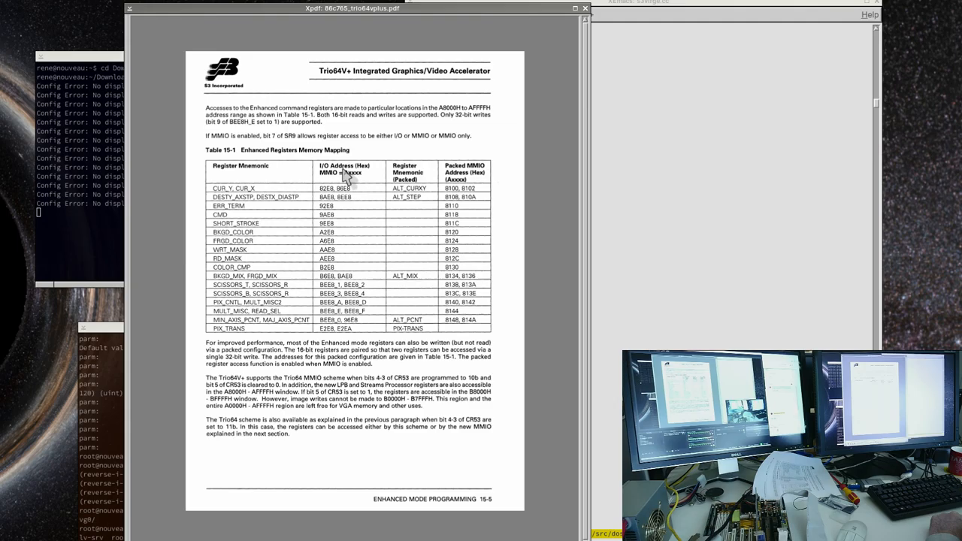
# Step: Scroll down to section 15.3.2 New MMIO and its address table on page 15-6
pyautogui.scroll(-3)
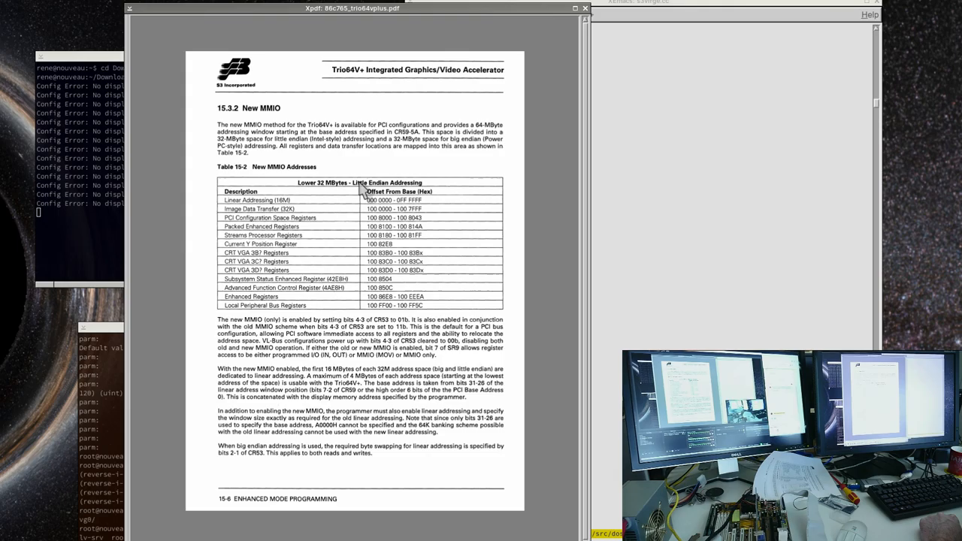
pyautogui.moveTo(391, 287)
pyautogui.write('trio64')
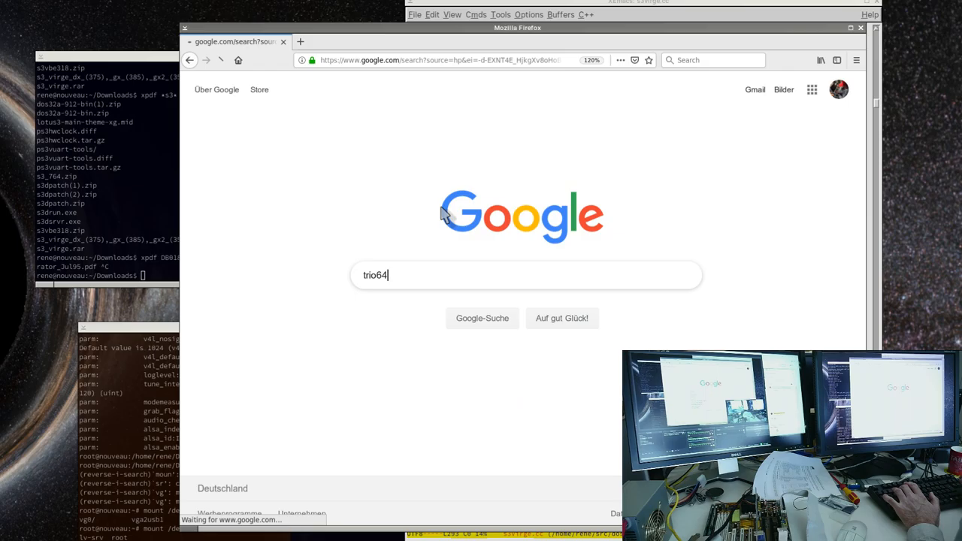
# Step: Search Google for 'trio64 datasheet' and open Bitsavers' Trio32/Trio64 Graphics Accelerators PDF
pyautogui.write('dat')
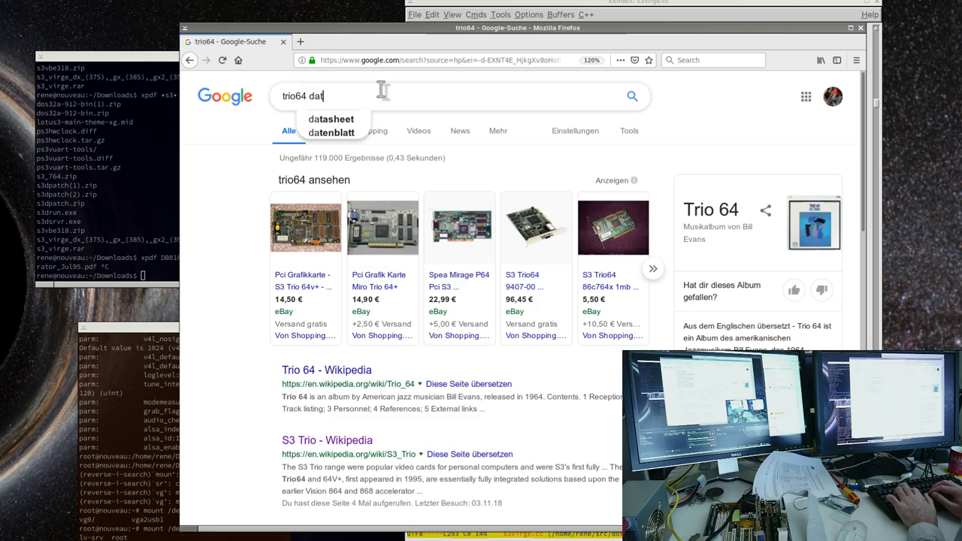
pyautogui.click(331, 118)
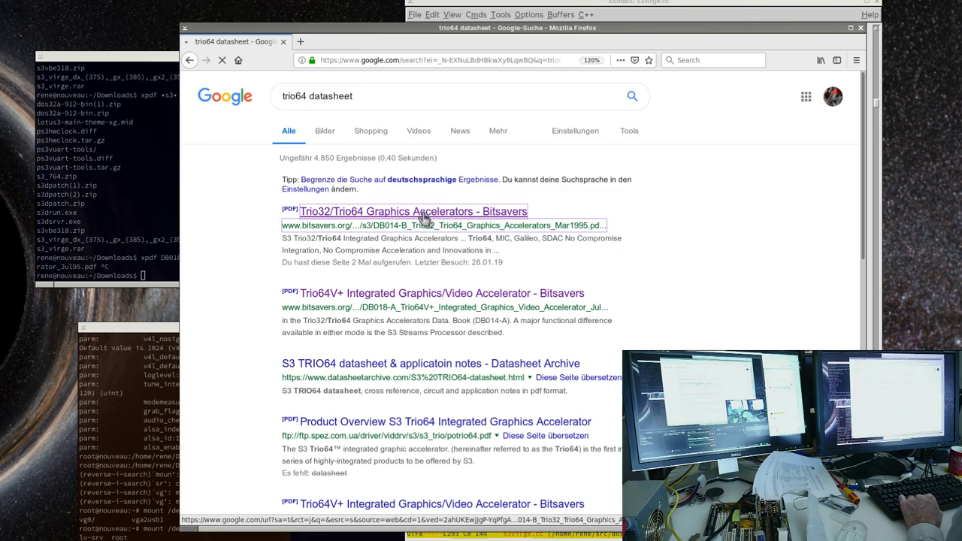
pyautogui.click(412, 211)
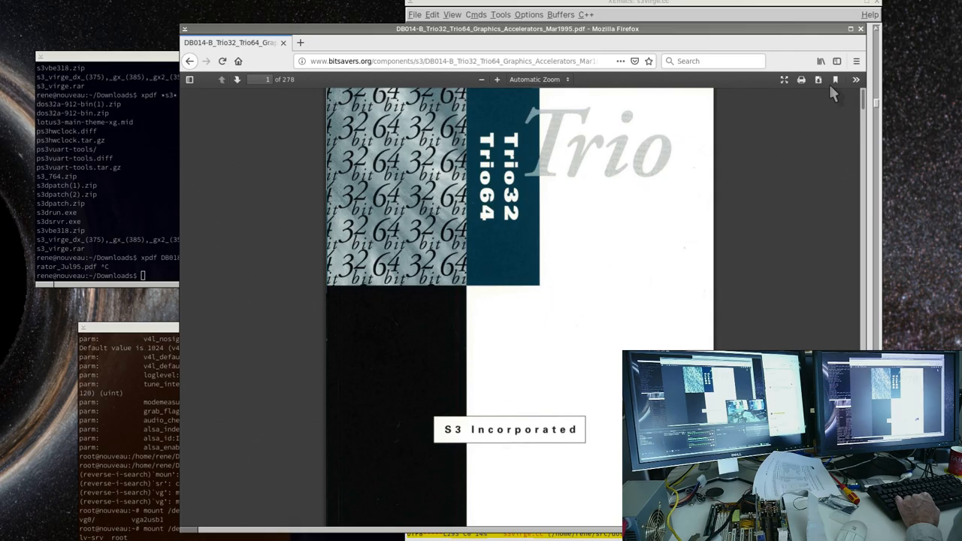
# Step: Search the data book for 'mmio' and jump to match 2 of 35 in Programming Examples
pyautogui.click(238, 78)
pyautogui.write('mmio')
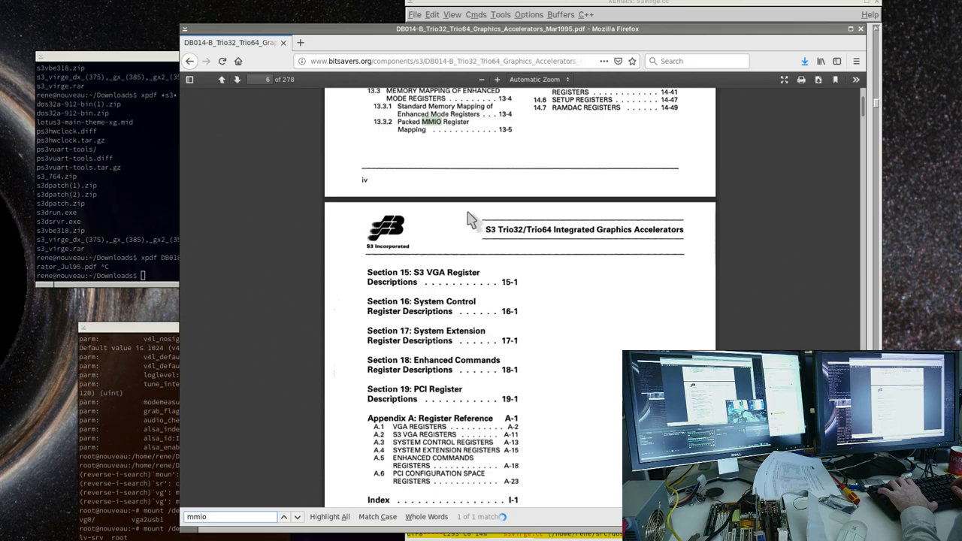
pyautogui.click(283, 517)
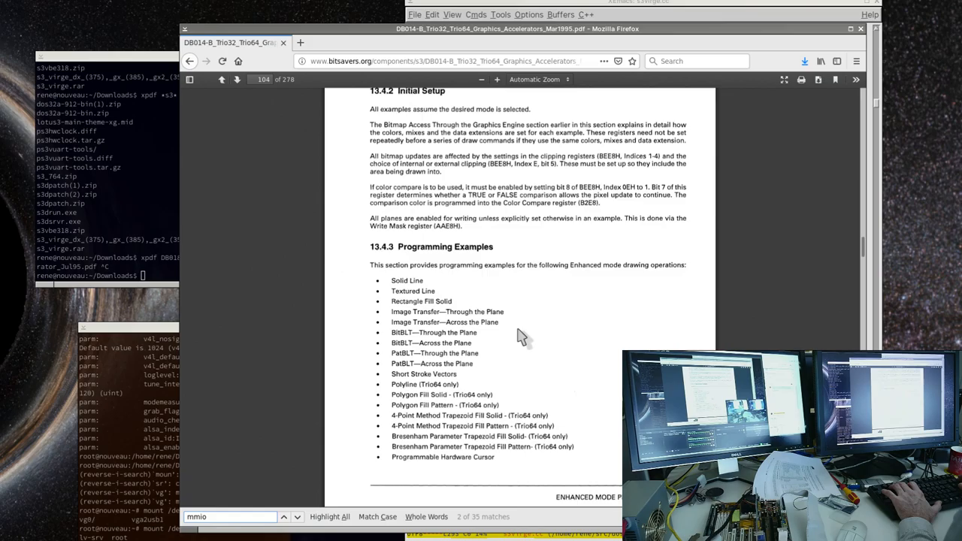
pyautogui.scroll(3)
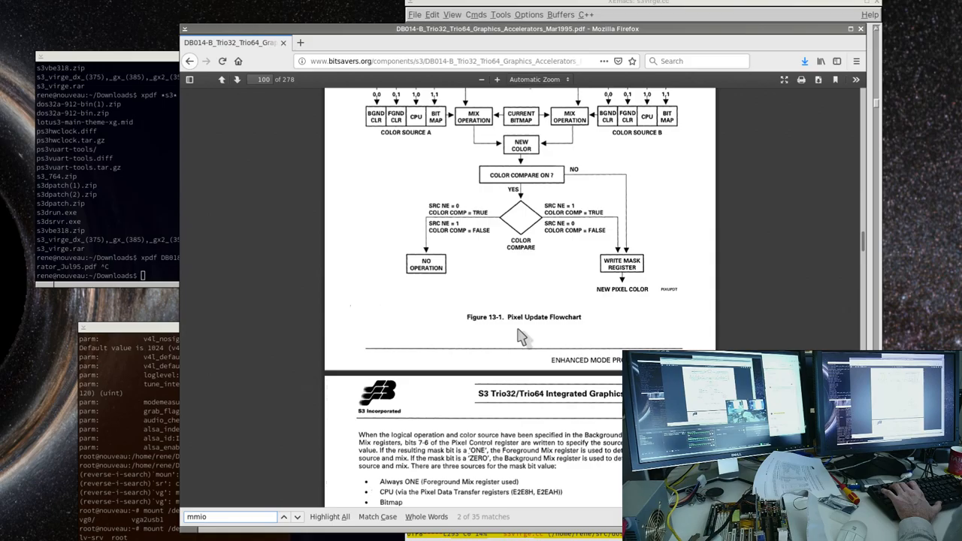
pyautogui.scroll(3)
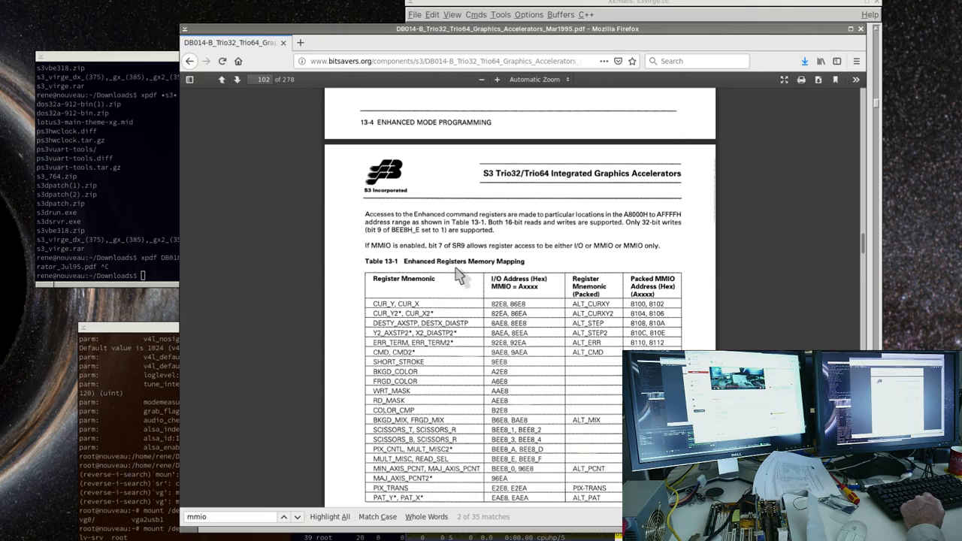
pyautogui.moveTo(439, 226)
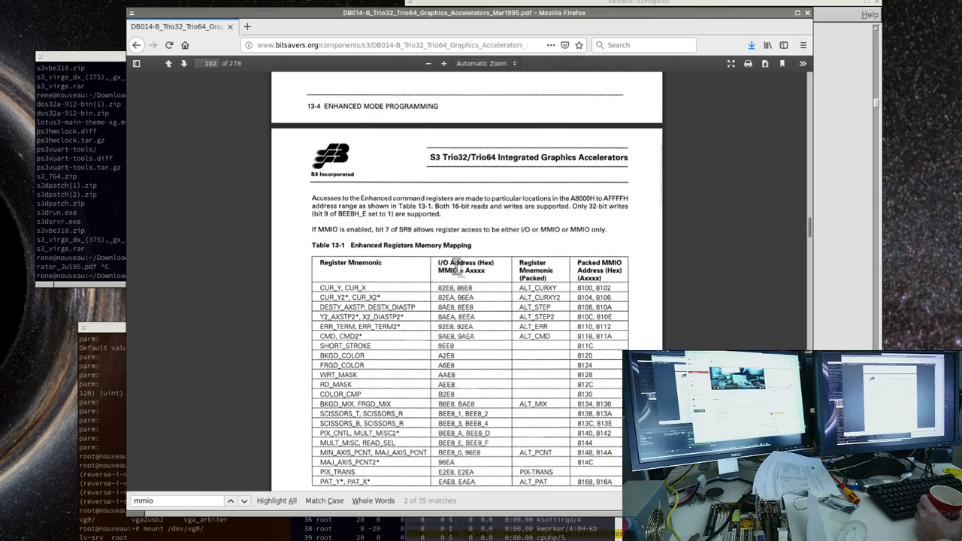
pyautogui.moveTo(484, 294)
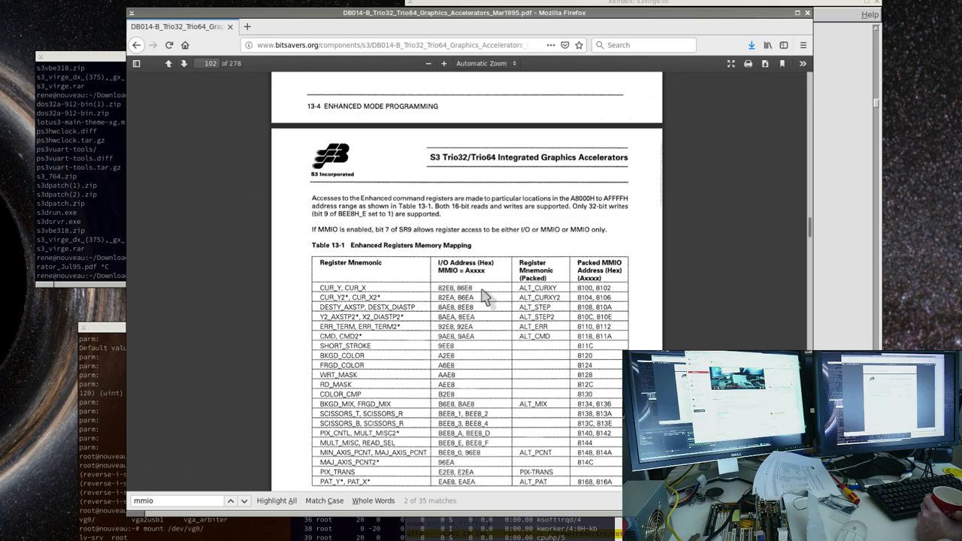
pyautogui.moveTo(385, 78)
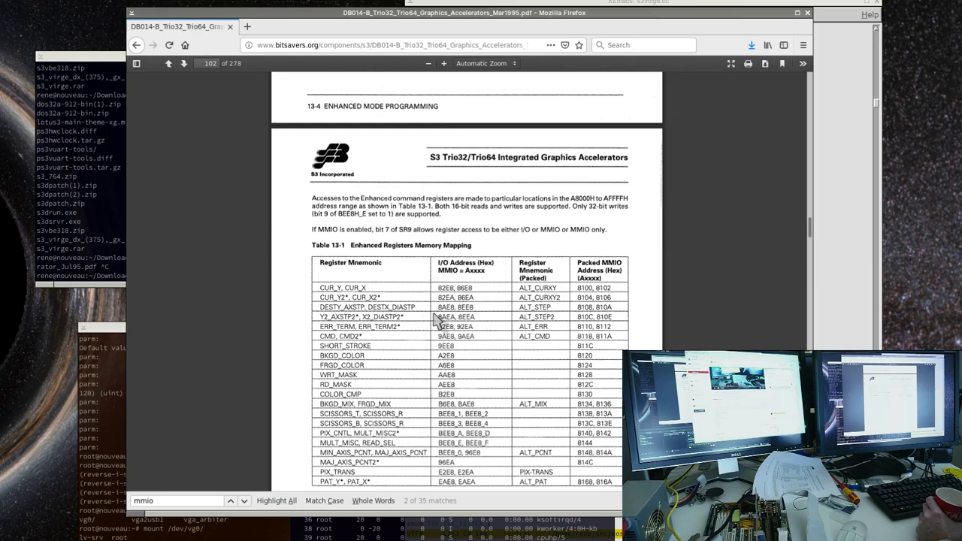
# Step: Scroll to the end of Table 13-1 down to its Trio64-only footnote
pyautogui.scroll(-3)
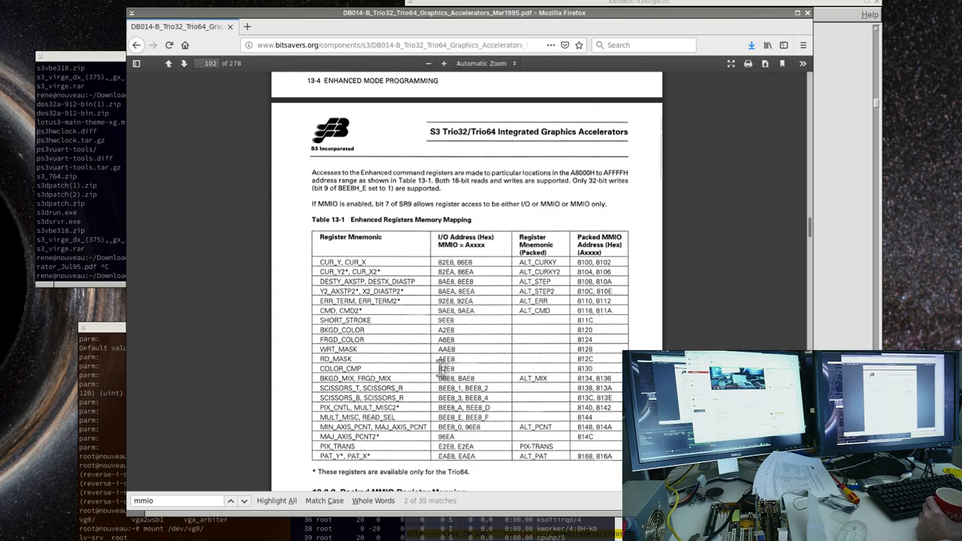
pyautogui.moveTo(488, 255)
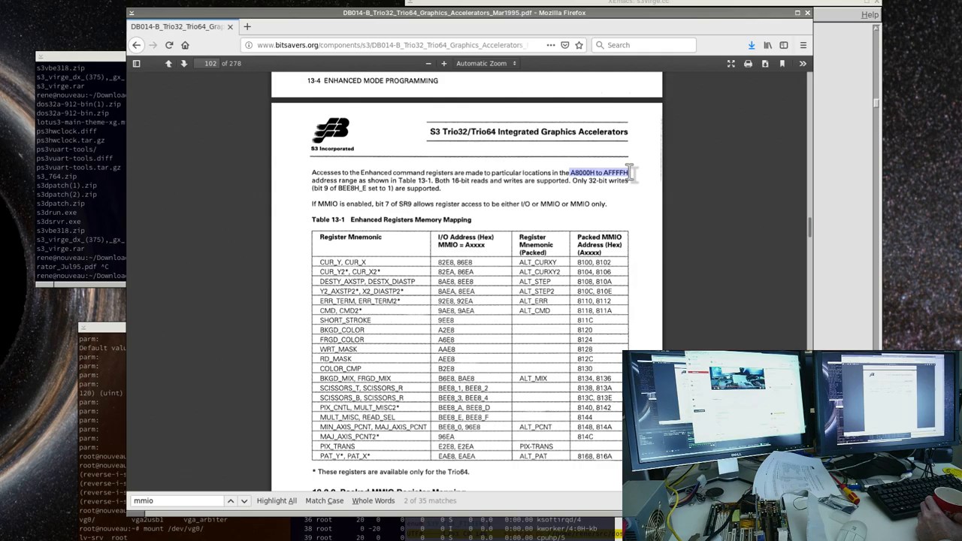
pyautogui.moveTo(586, 17)
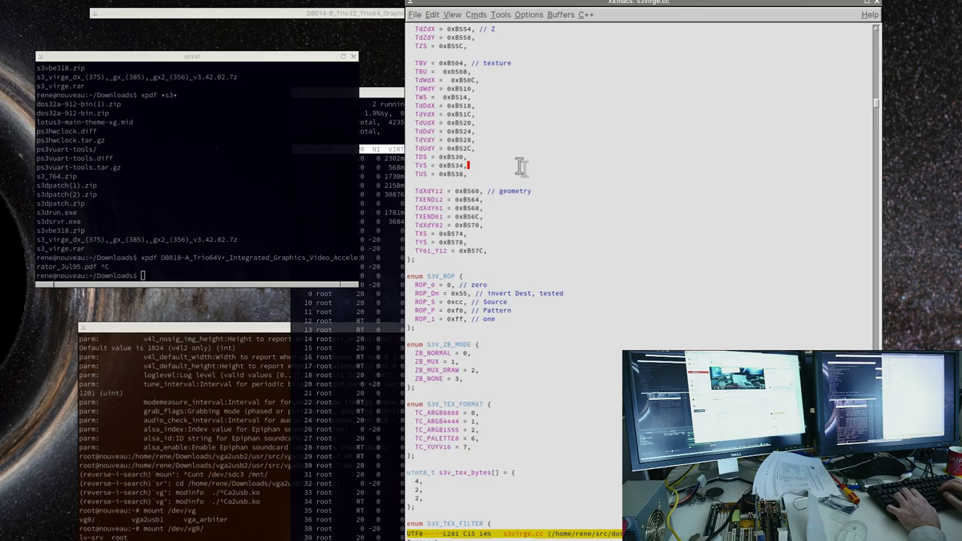
pyautogui.scroll(-3)
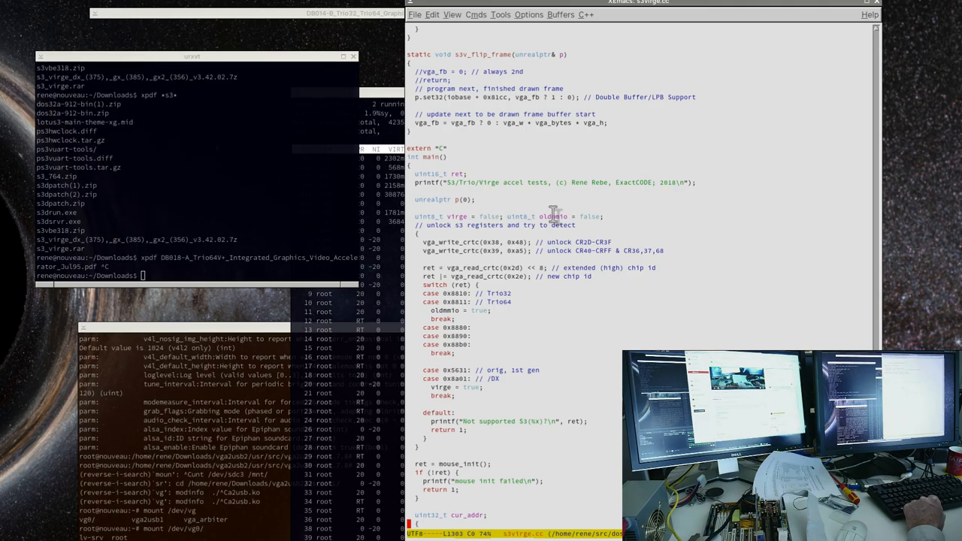
pyautogui.scroll(-3)
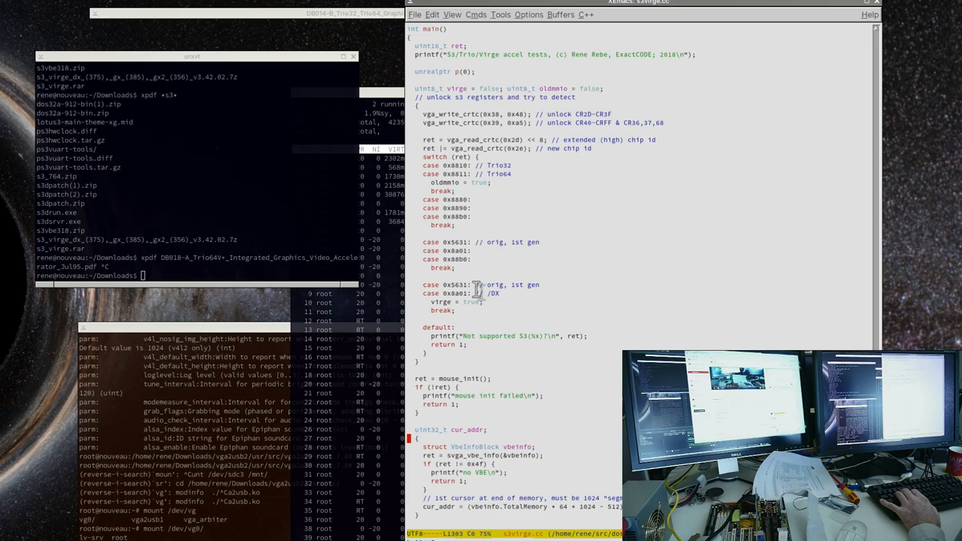
pyautogui.scroll(-3)
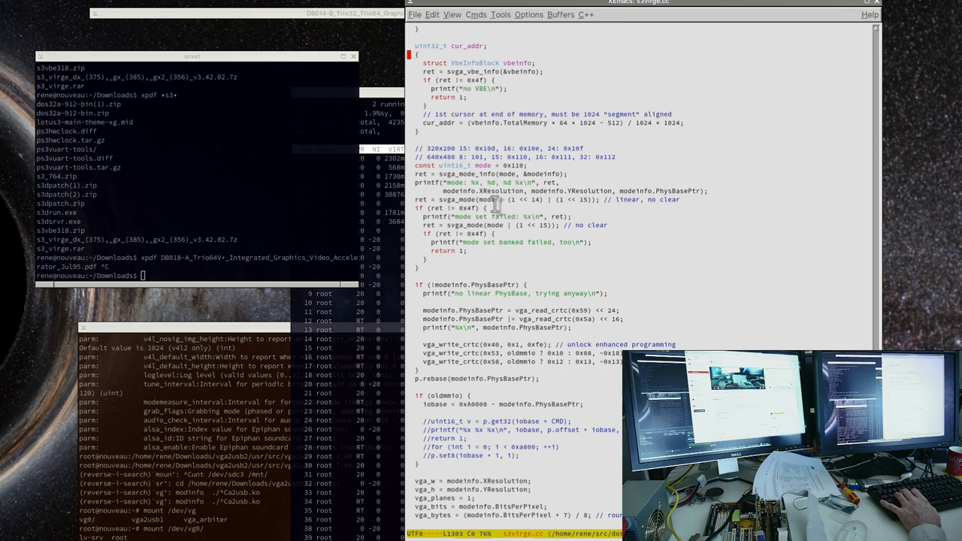
pyautogui.moveTo(449, 248)
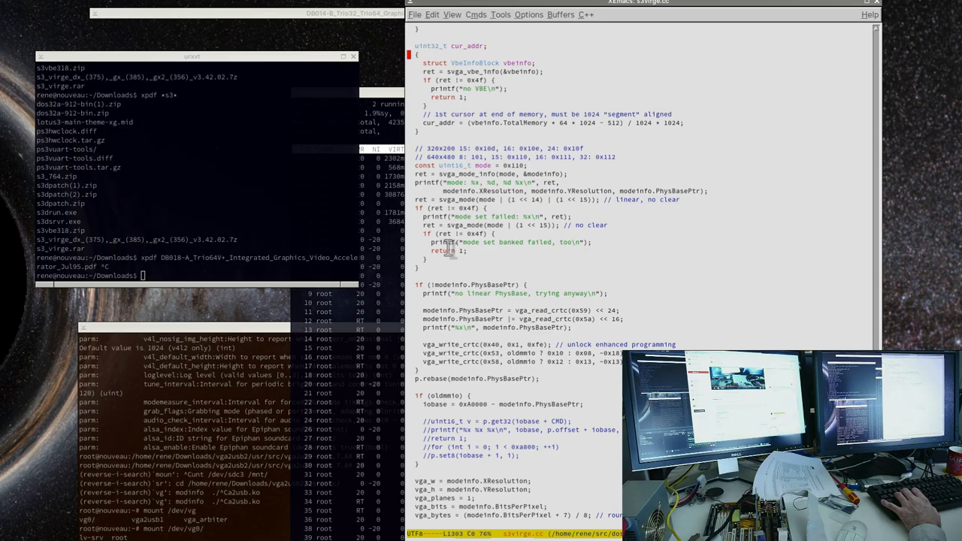
pyautogui.scroll(-3)
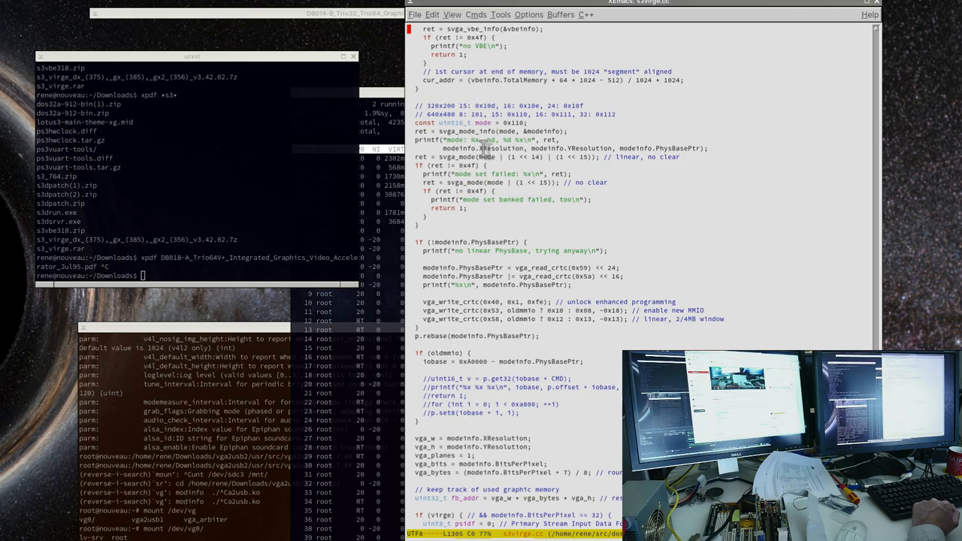
pyautogui.scroll(-3)
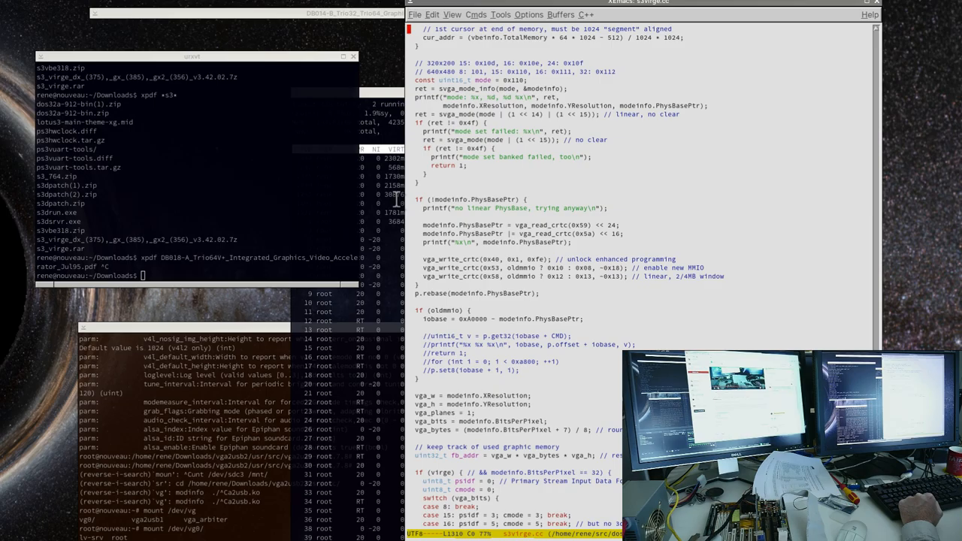
pyautogui.moveTo(433, 228)
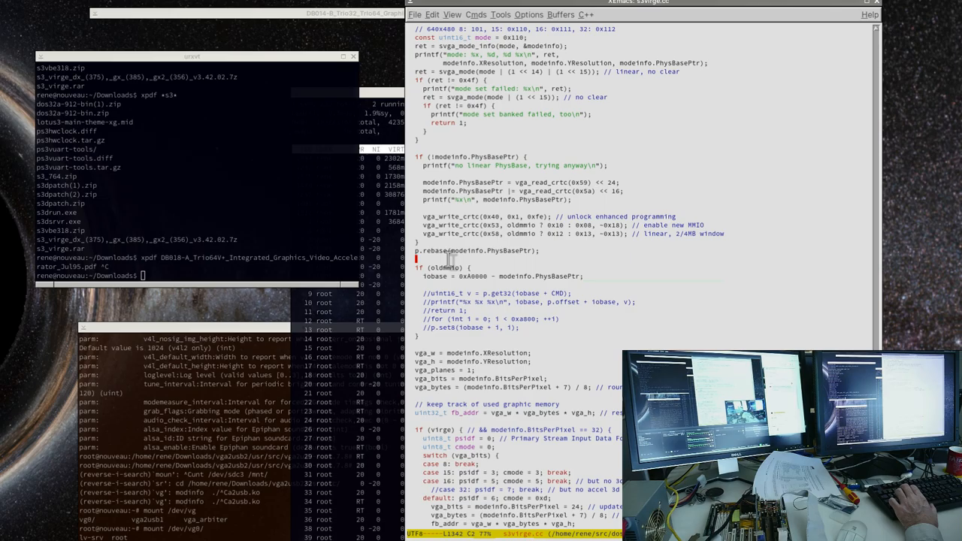
pyautogui.scroll(-3)
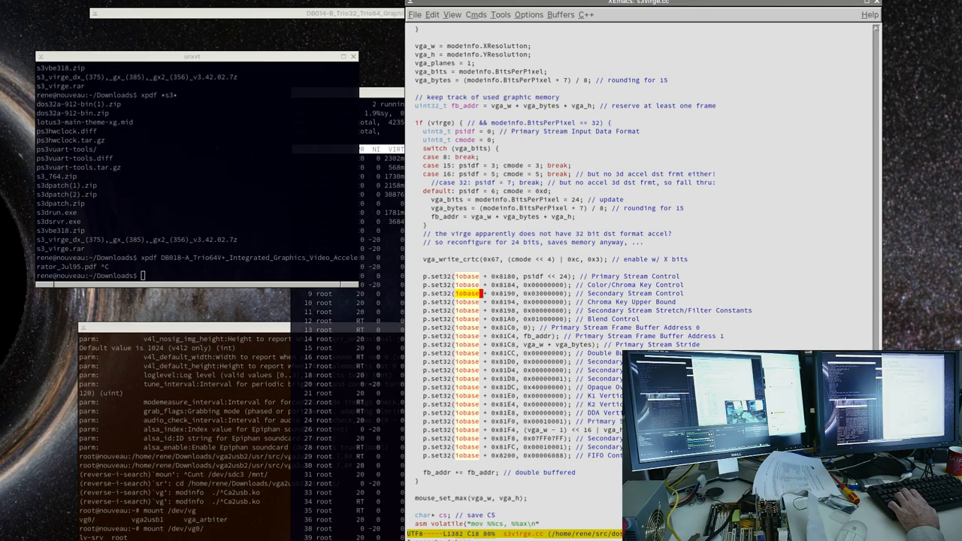
pyautogui.scroll(-3)
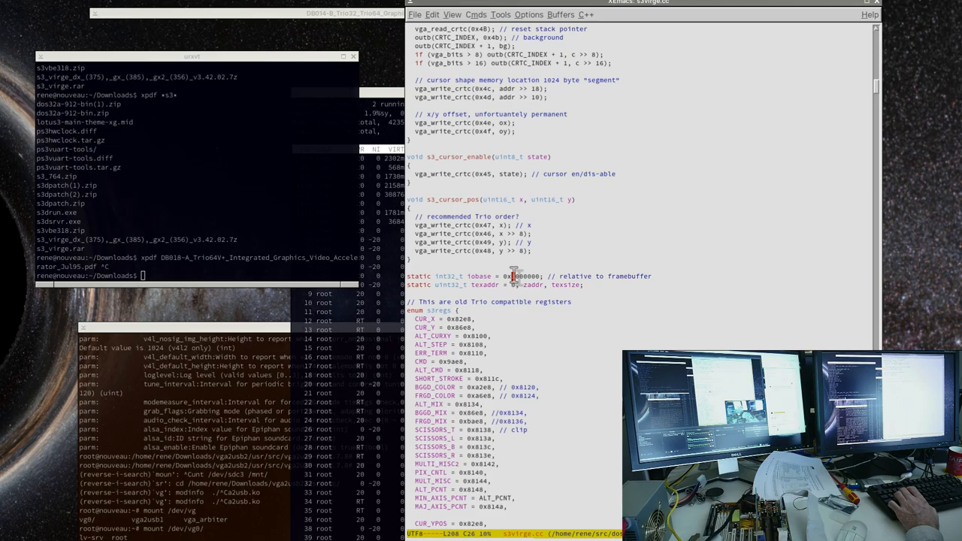
pyautogui.scroll(-3)
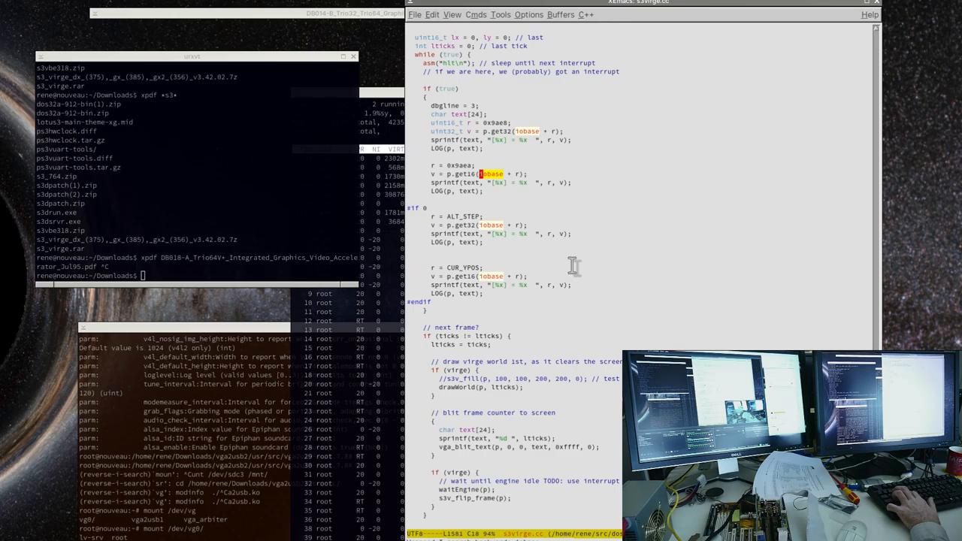
pyautogui.scroll(3)
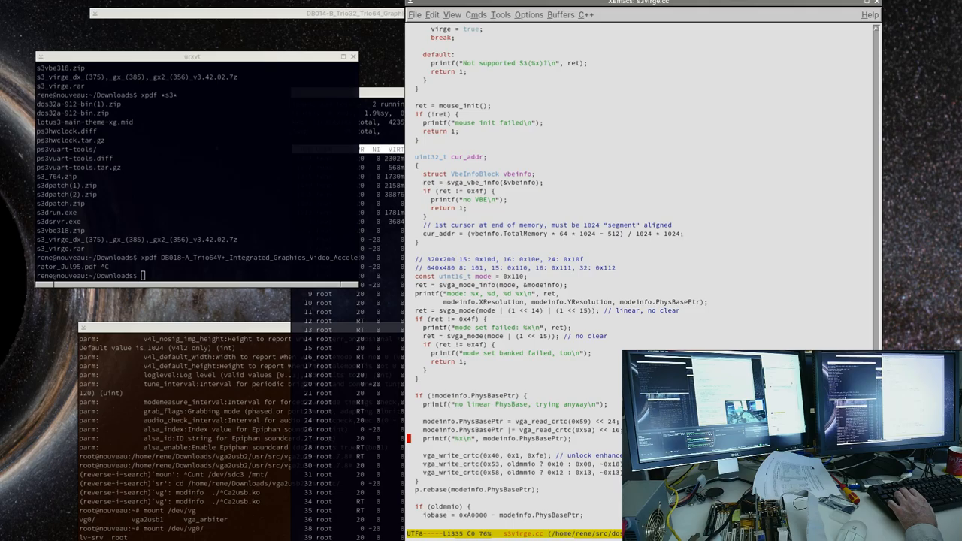
pyautogui.scroll(-3)
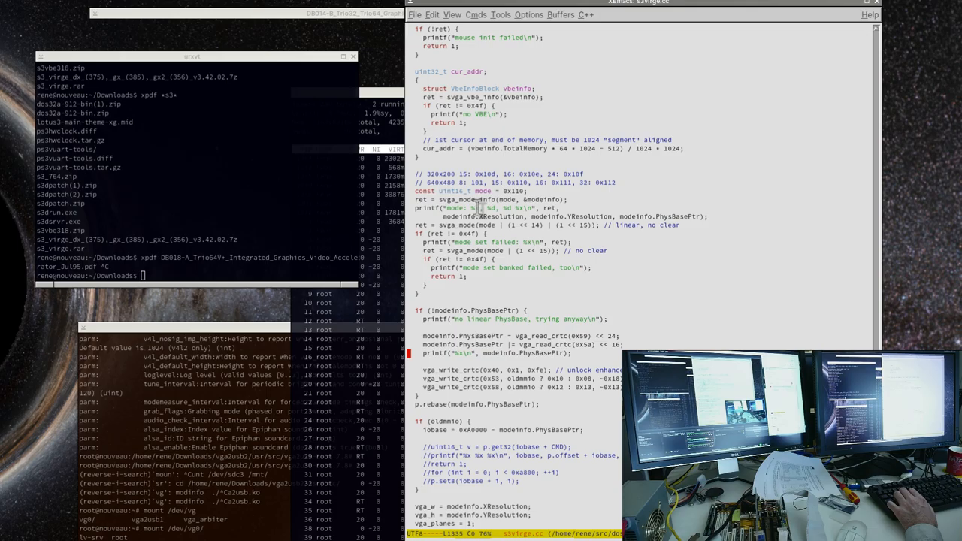
pyautogui.scroll(-3)
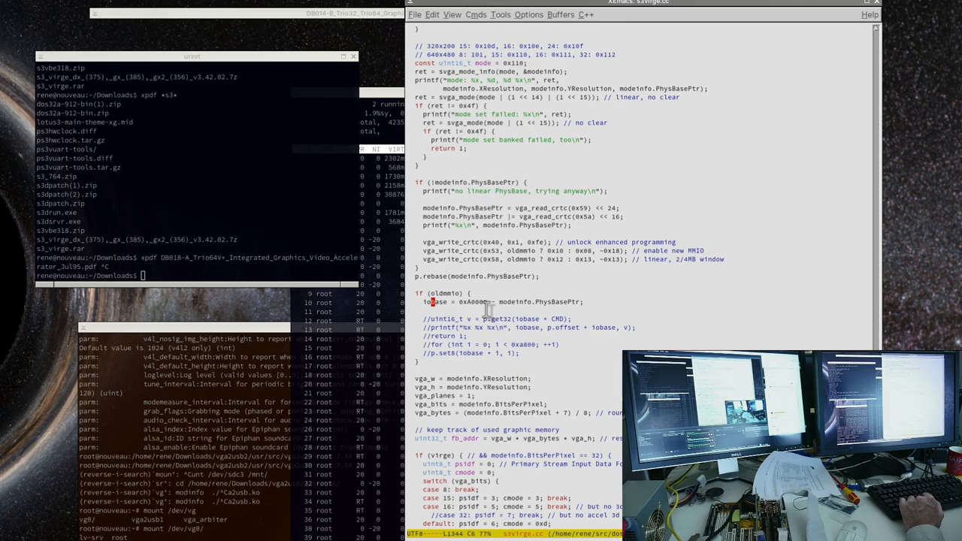
pyautogui.moveTo(490, 289)
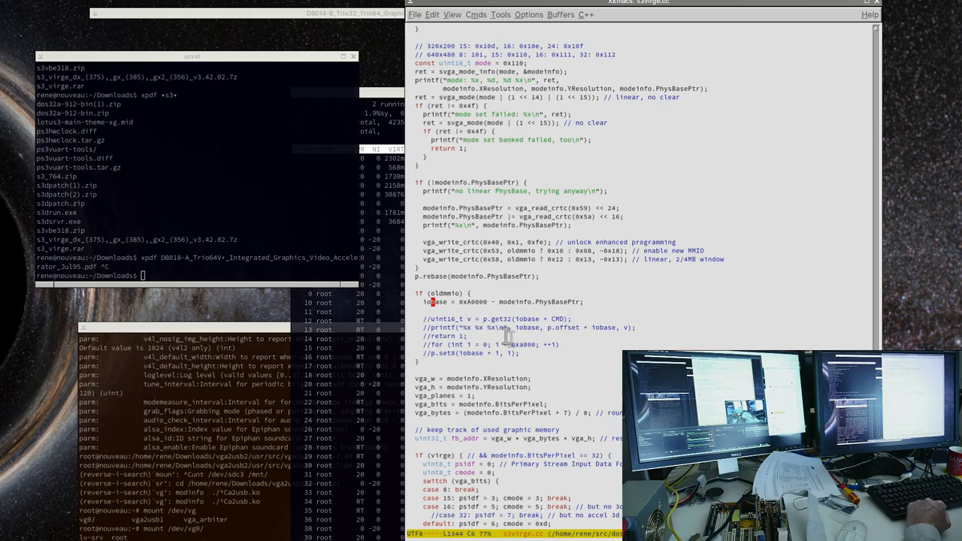
pyautogui.moveTo(532, 325)
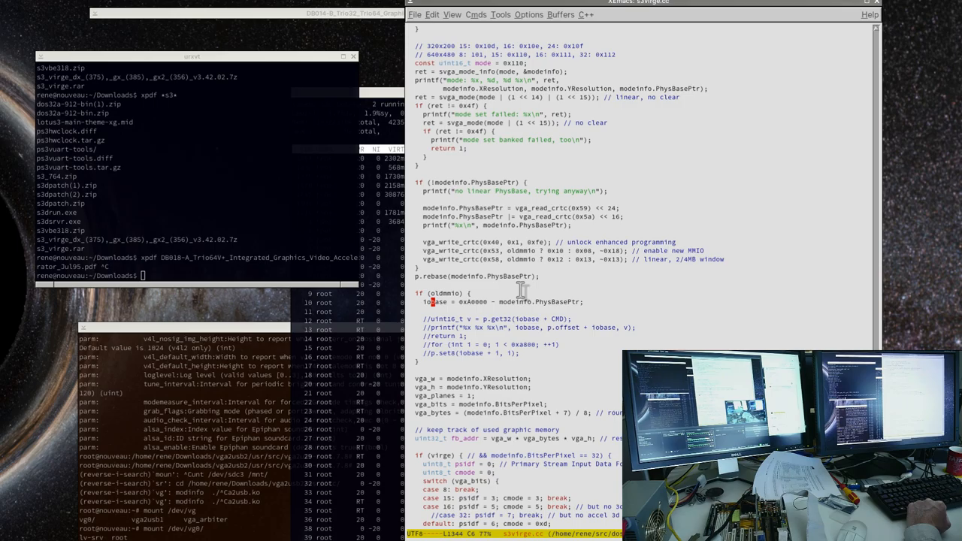
pyautogui.scroll(-3)
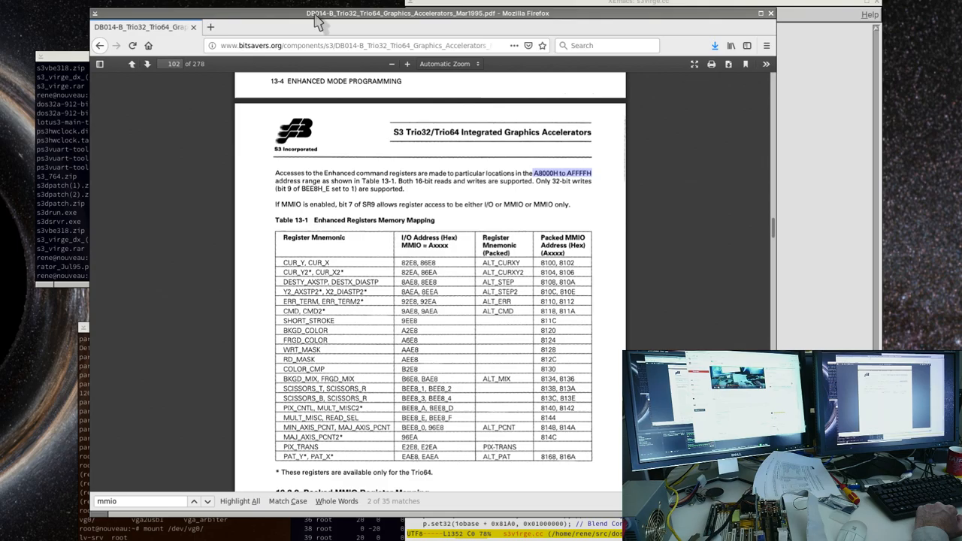
pyautogui.moveTo(418, 300)
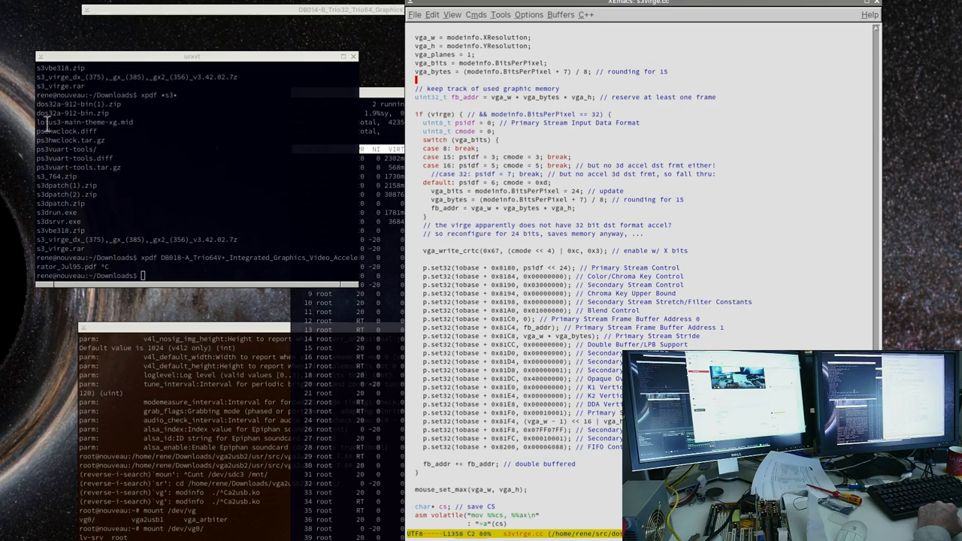
# Step: Scroll to the p.set32(tobase + ...) Streams Processor register writes
pyautogui.scroll(-3)
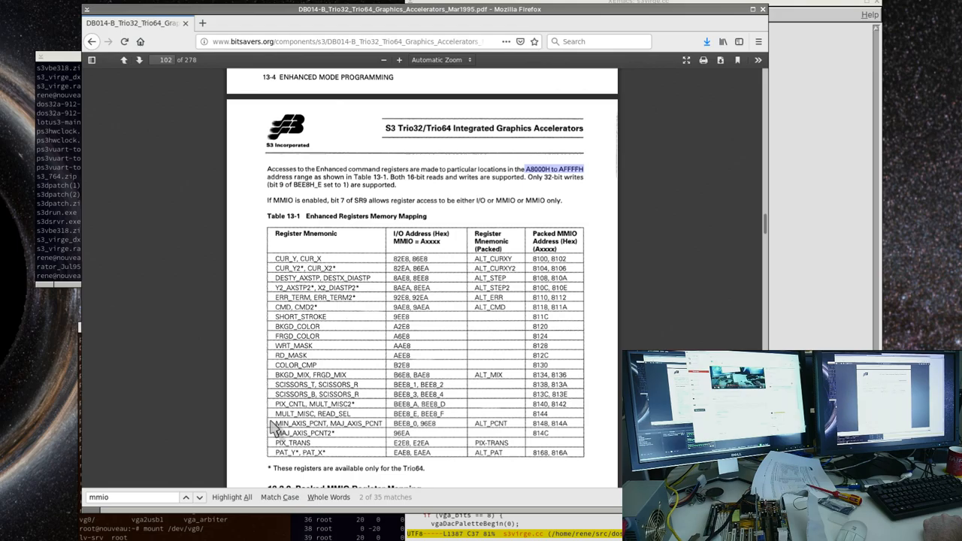
pyautogui.moveTo(258, 365)
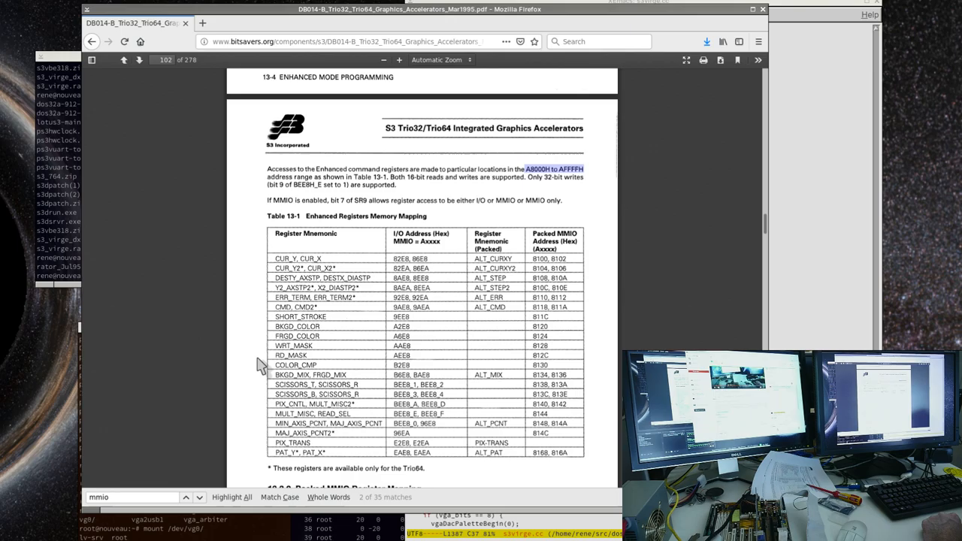
pyautogui.moveTo(538, 316)
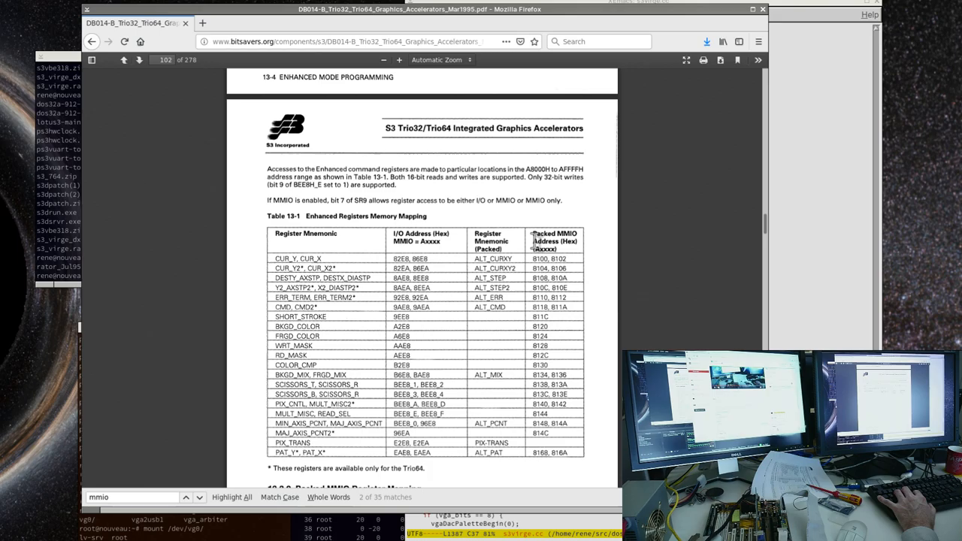
pyautogui.scroll(-3)
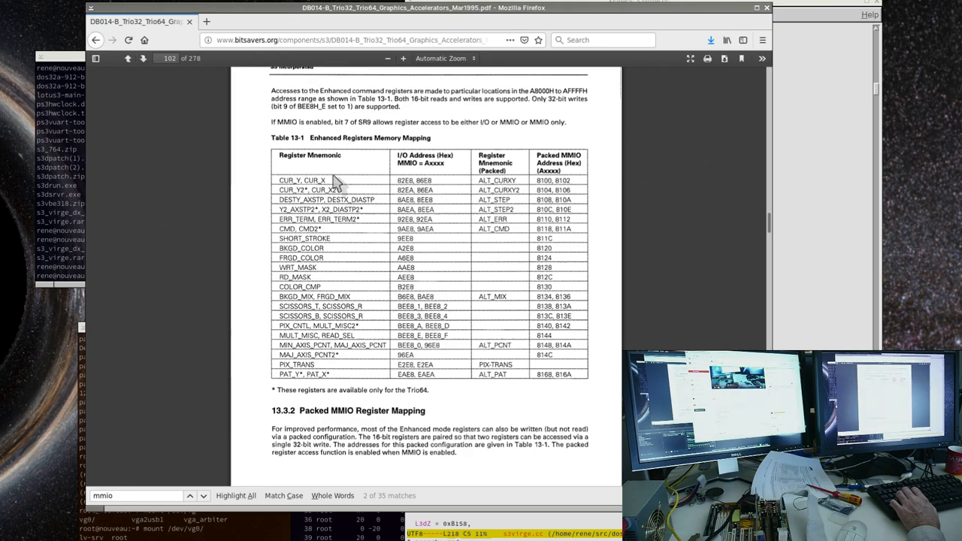
pyautogui.moveTo(353, 195)
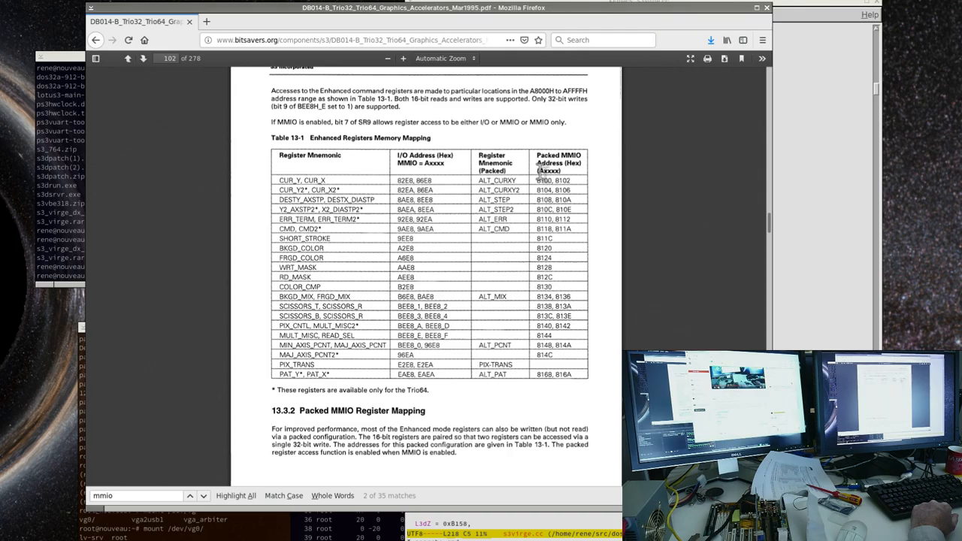
pyautogui.moveTo(423, 134)
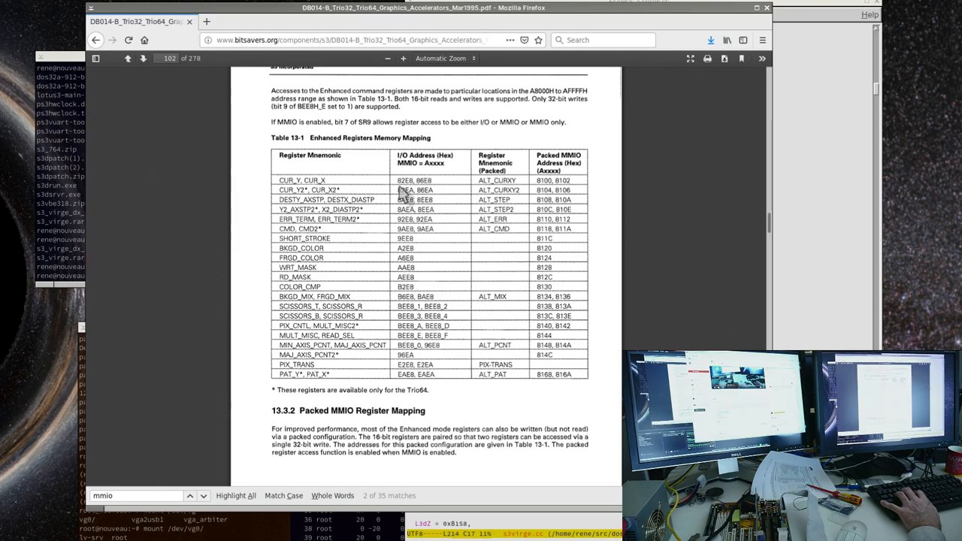
pyautogui.moveTo(499, 193)
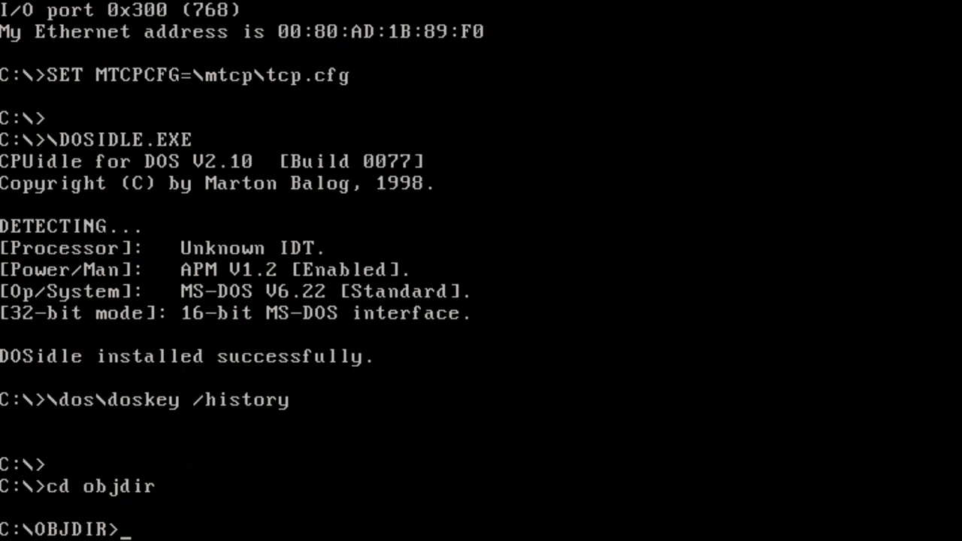
# Step: Run s3vir at the C:\OBJDIR> prompt on the DOS test PC
pyautogui.write('s3vir')
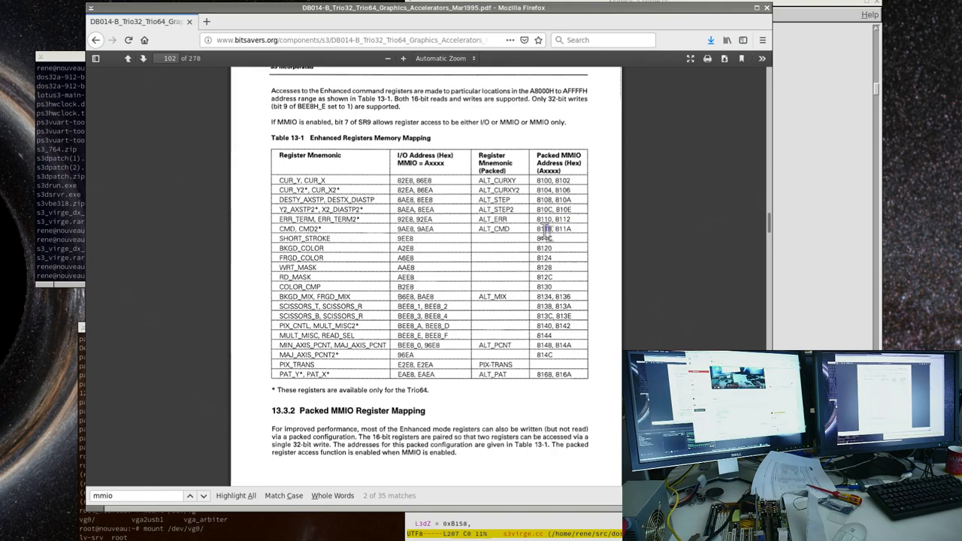
pyautogui.moveTo(563, 231)
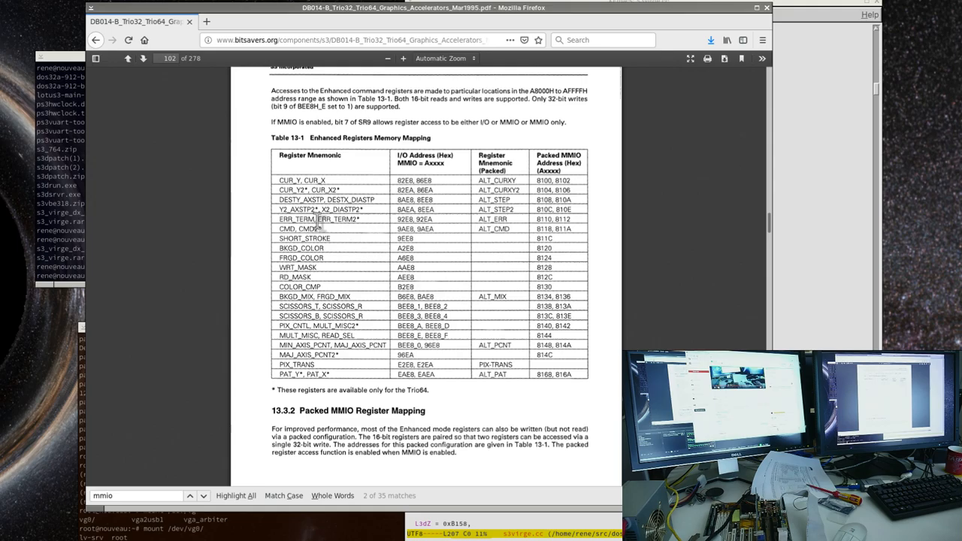
pyautogui.moveTo(480, 138)
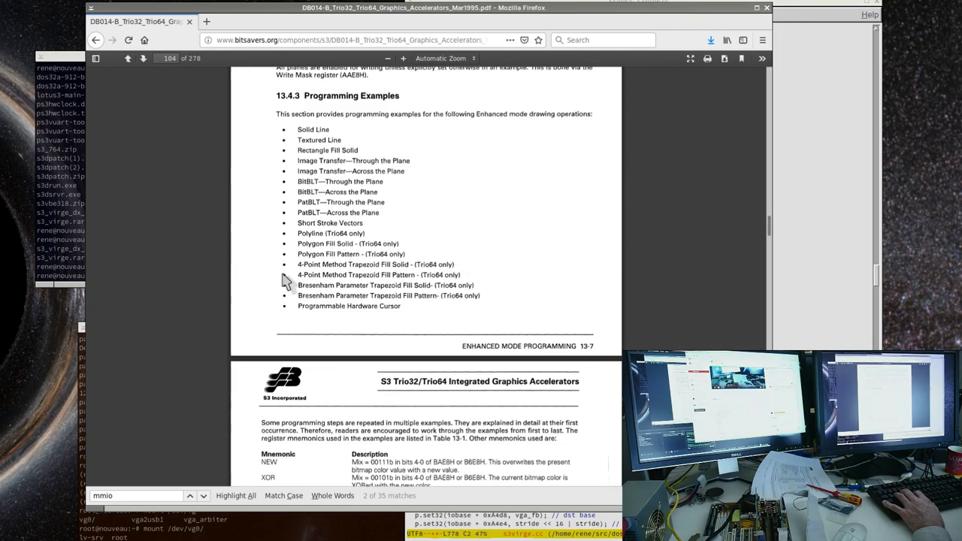
# Step: Scroll the manual to the Graphics Processor Status Register's FIFO status bits
pyautogui.scroll(-3)
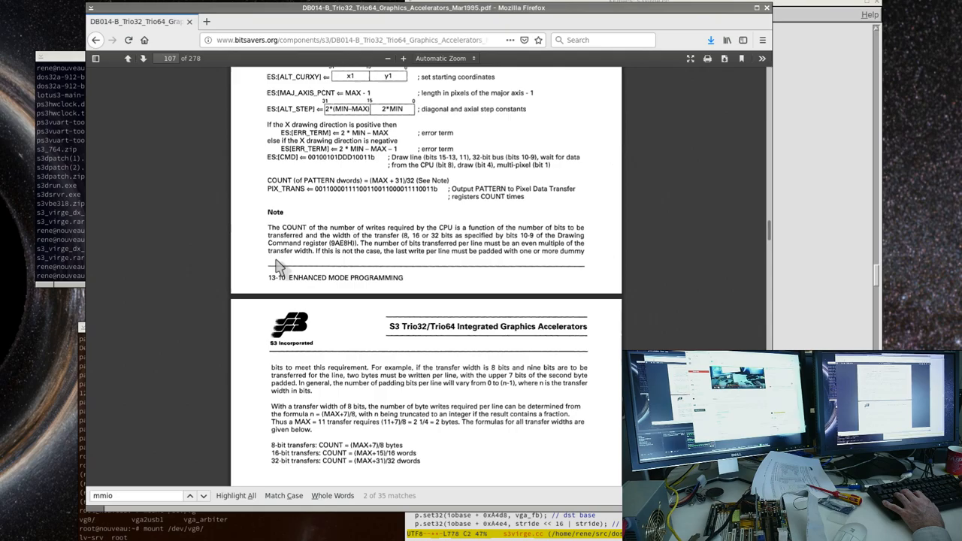
pyautogui.scroll(3)
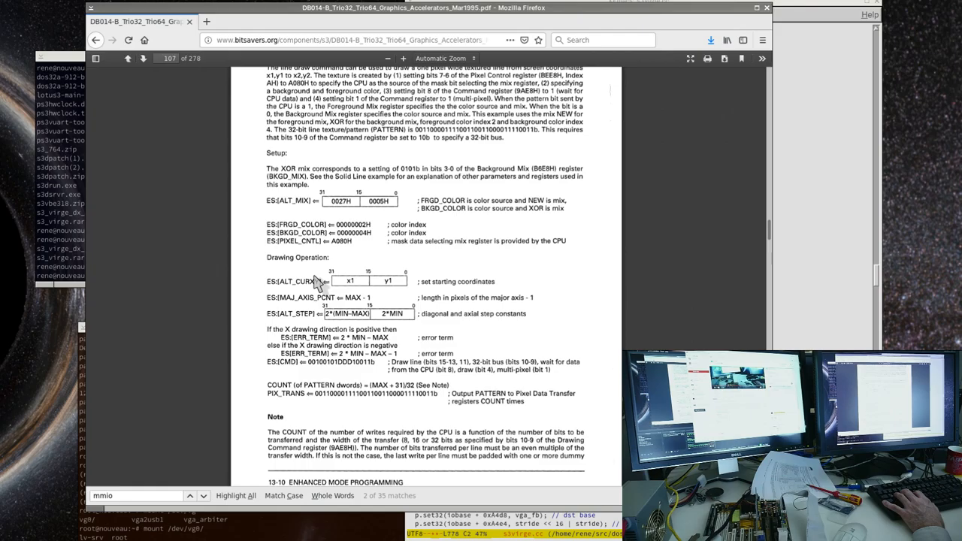
pyautogui.scroll(3)
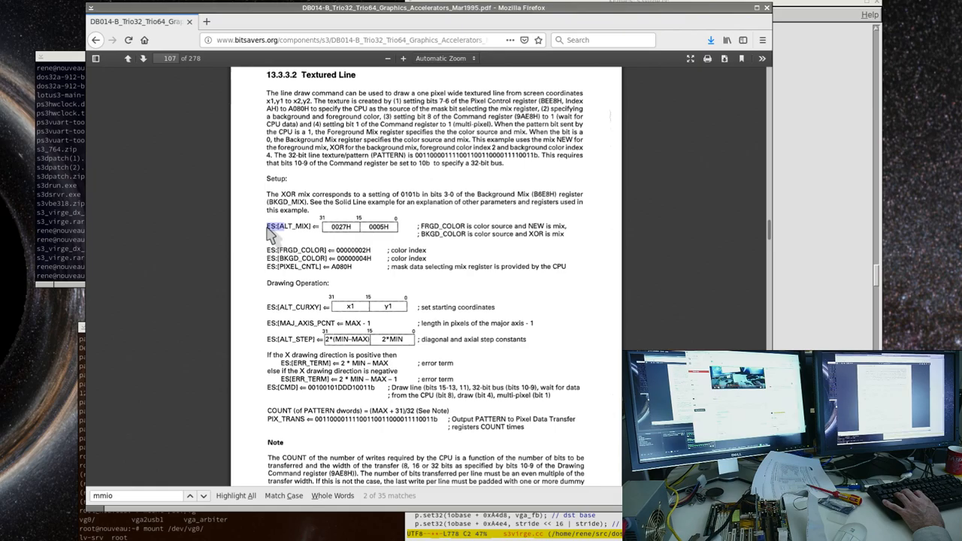
pyautogui.scroll(3)
pyautogui.write('status')
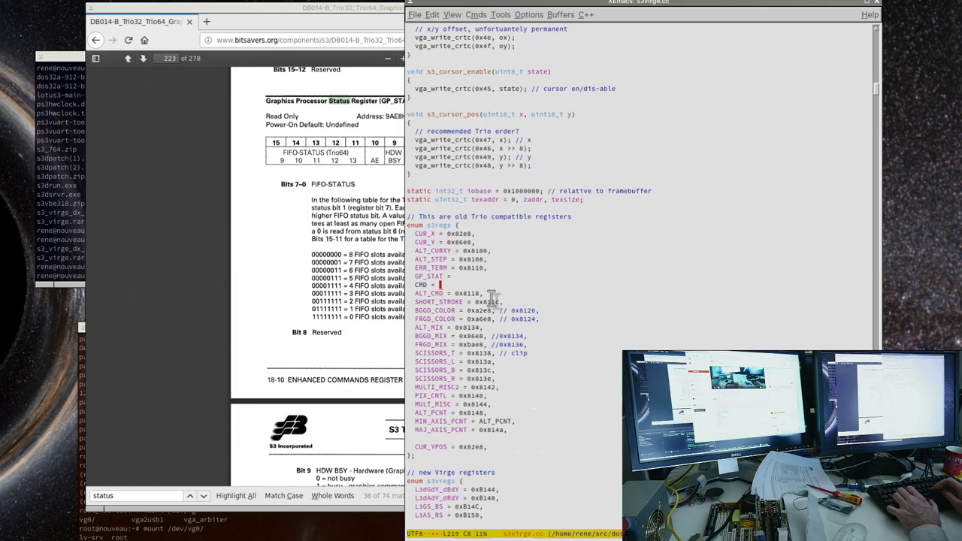
# Step: Add GP_STAT to the register enum and read it in s3WaitEngine's getu16 call instead of CMD
pyautogui.scroll(-3)
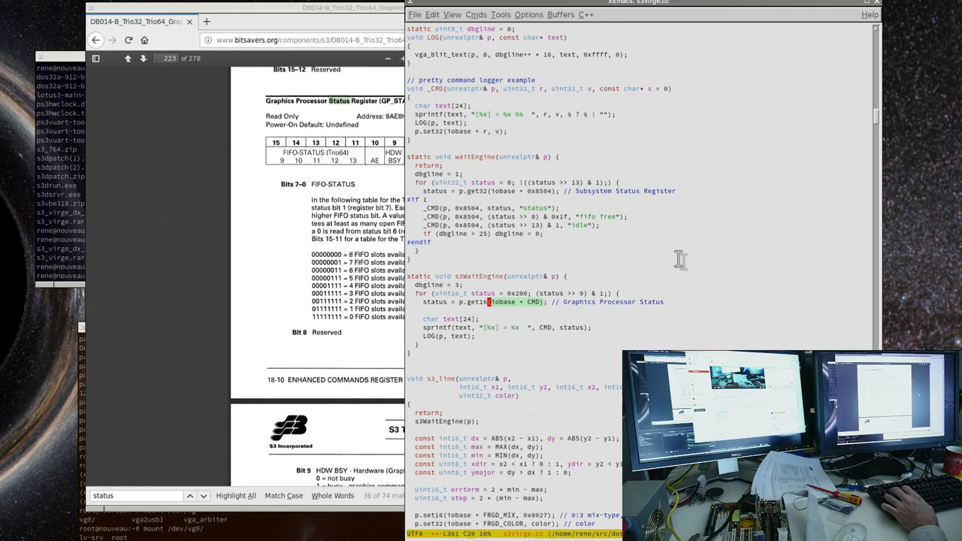
pyautogui.write('GP_STAT')
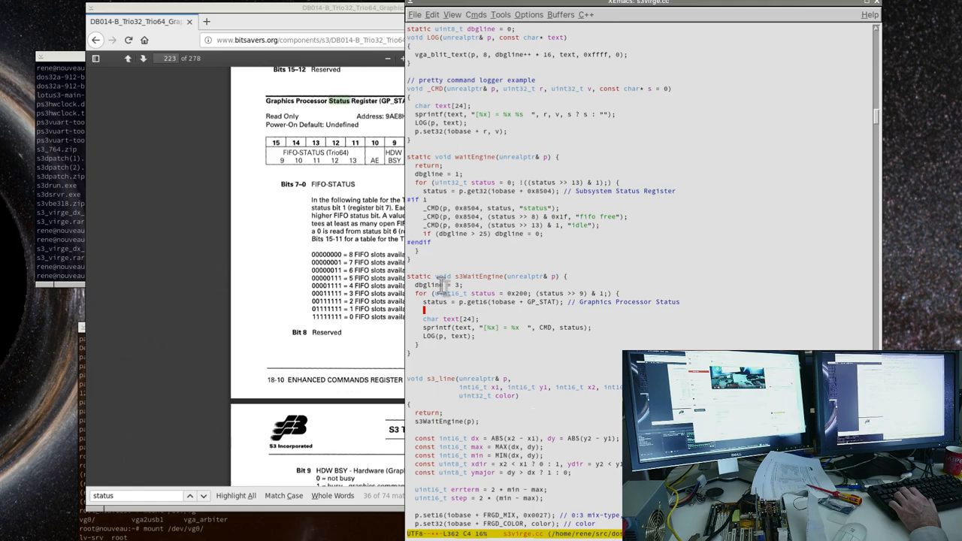
pyautogui.moveTo(472, 345)
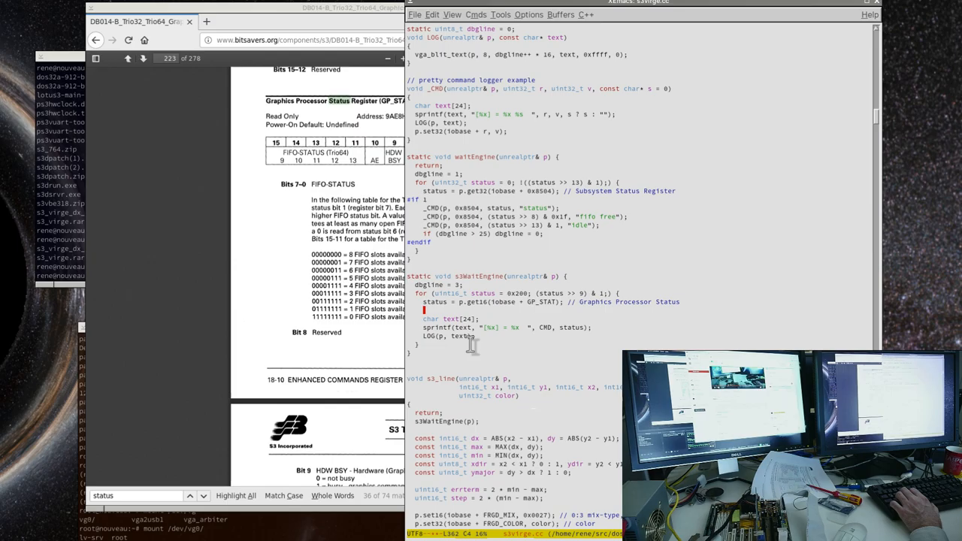
pyautogui.moveTo(523, 349)
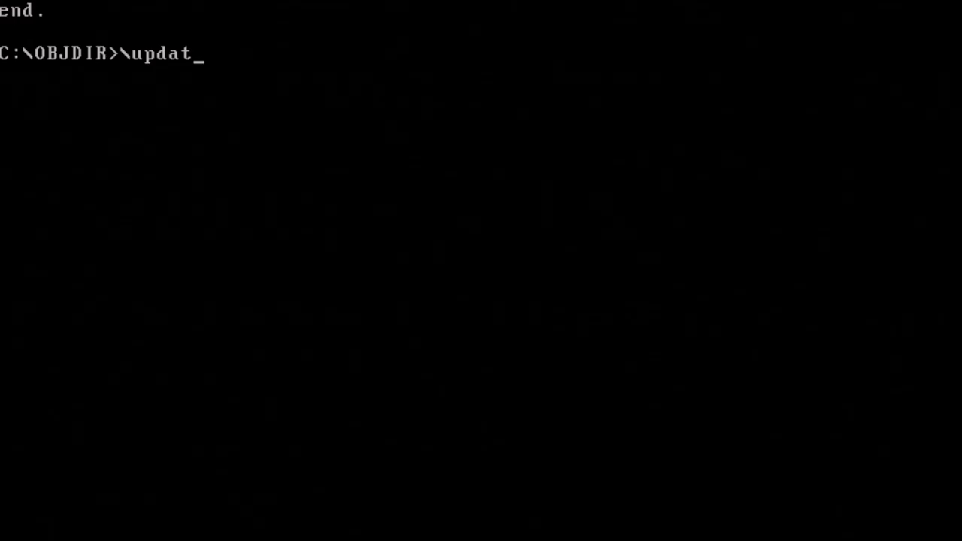
# Step: Run the update command at the C:\OBJDIR> prompt
pyautogui.press('Return')
pyautogui.write('\\')
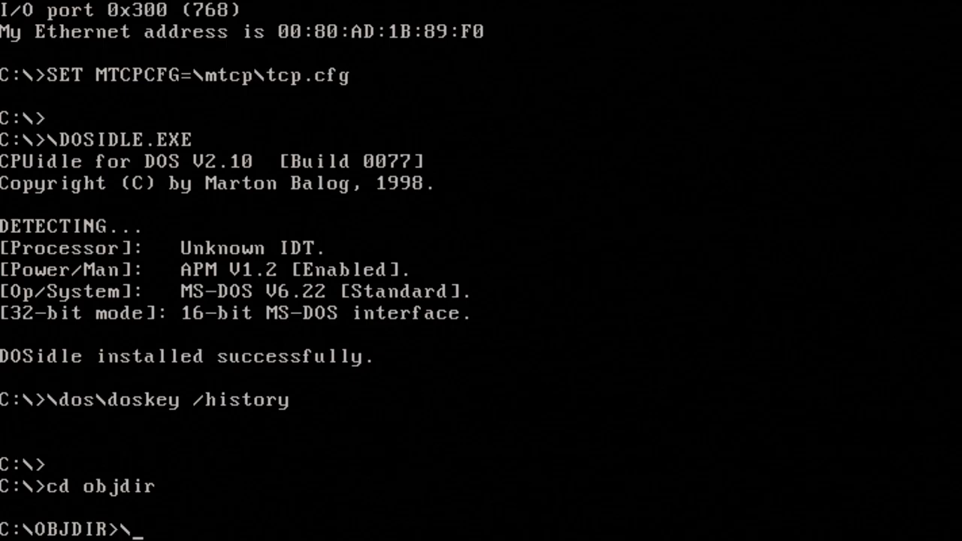
# Step: After the reboot finishes loading drivers and DOSIDLE, return to the objdir folder
pyautogui.press('Return')
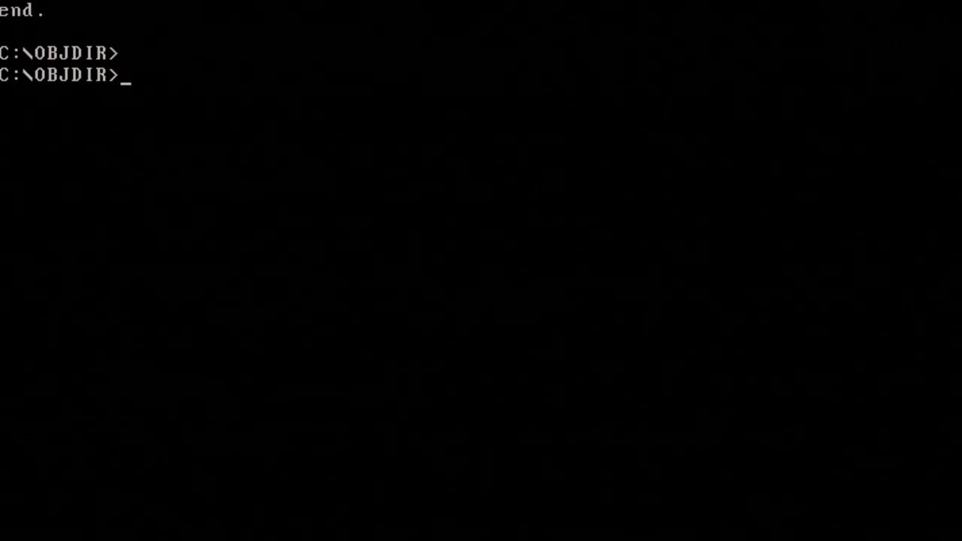
# Step: Begin a path with a backslash at the prompt before rebooting to reload the packet driver, DOSIDLE and DOSKEY
pyautogui.write('\\>\\dos\\doskey /history')
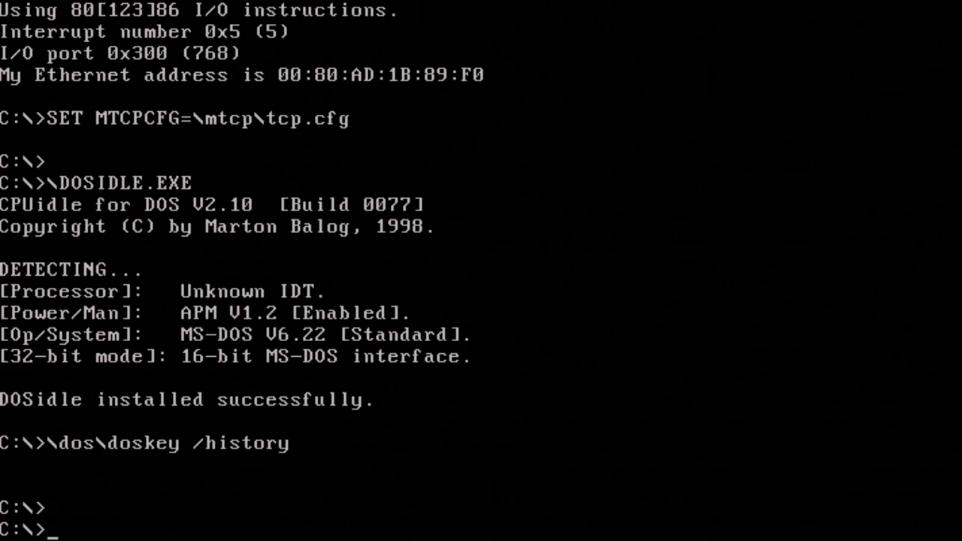
pyautogui.write('cd \\update')
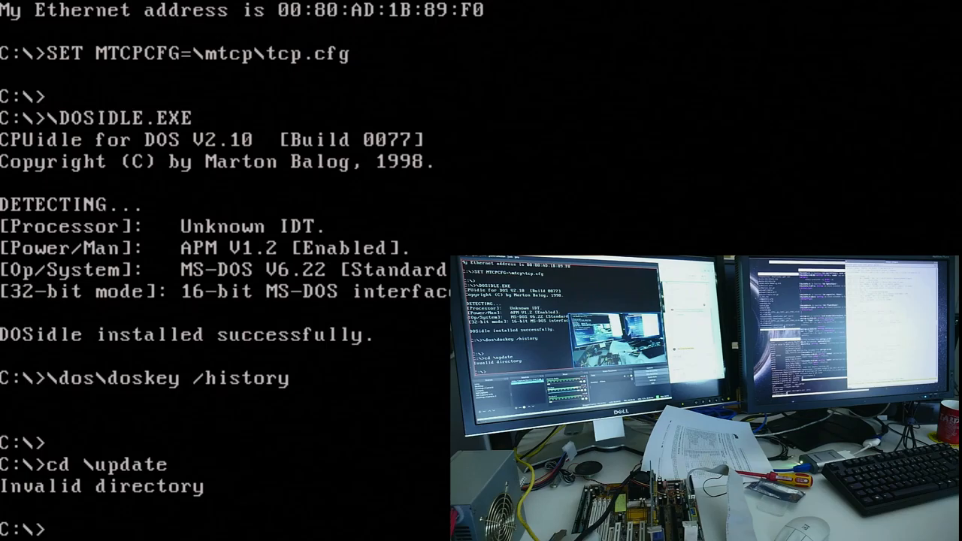
# Step: Start a new cd command at C:\> after the 'Invalid directory' reply
pyautogui.write('cd')
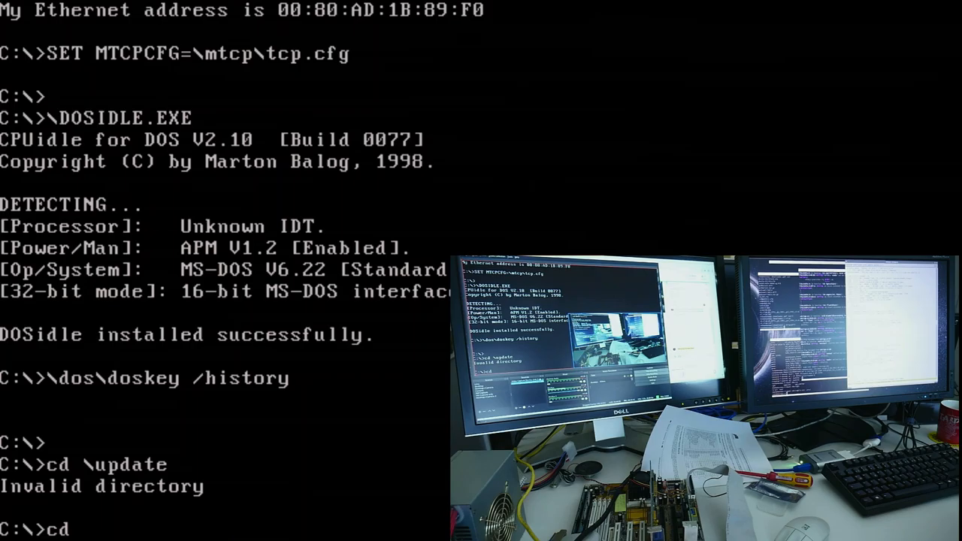